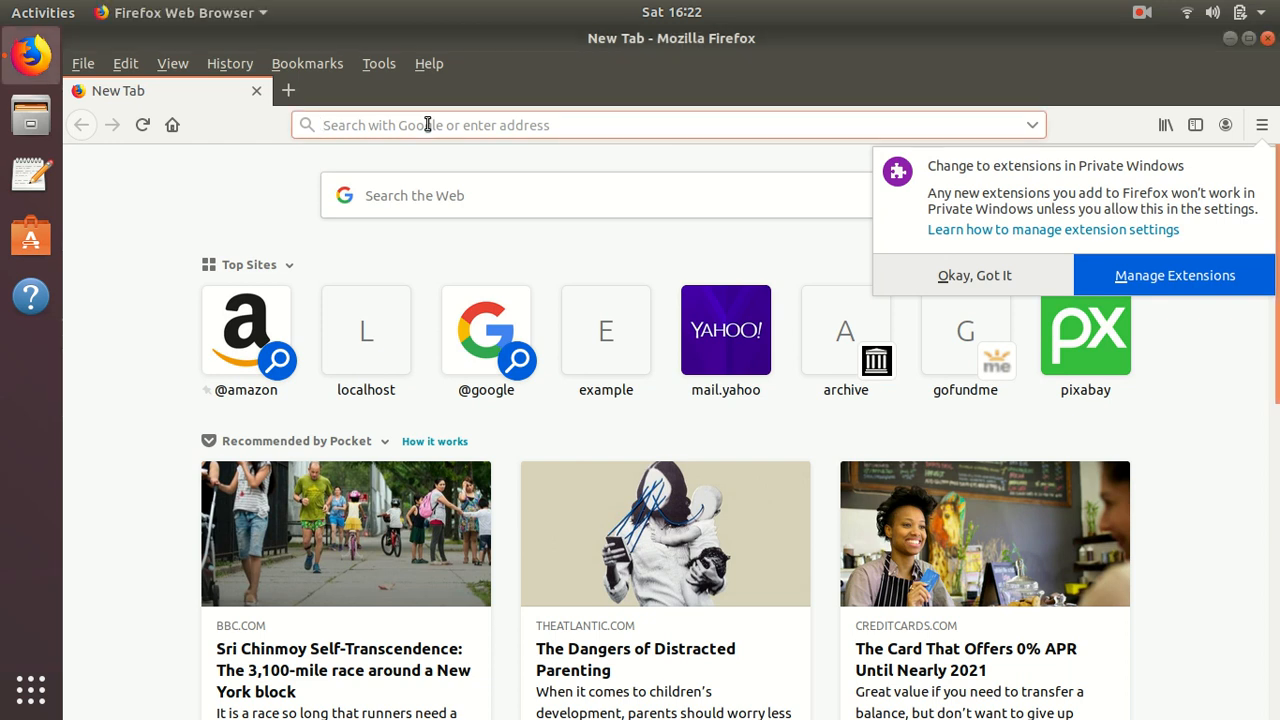
# Load the 1&1 IONOS homepage in Firefox and dismiss the private-window extensions notice.
pyautogui.write('1an')
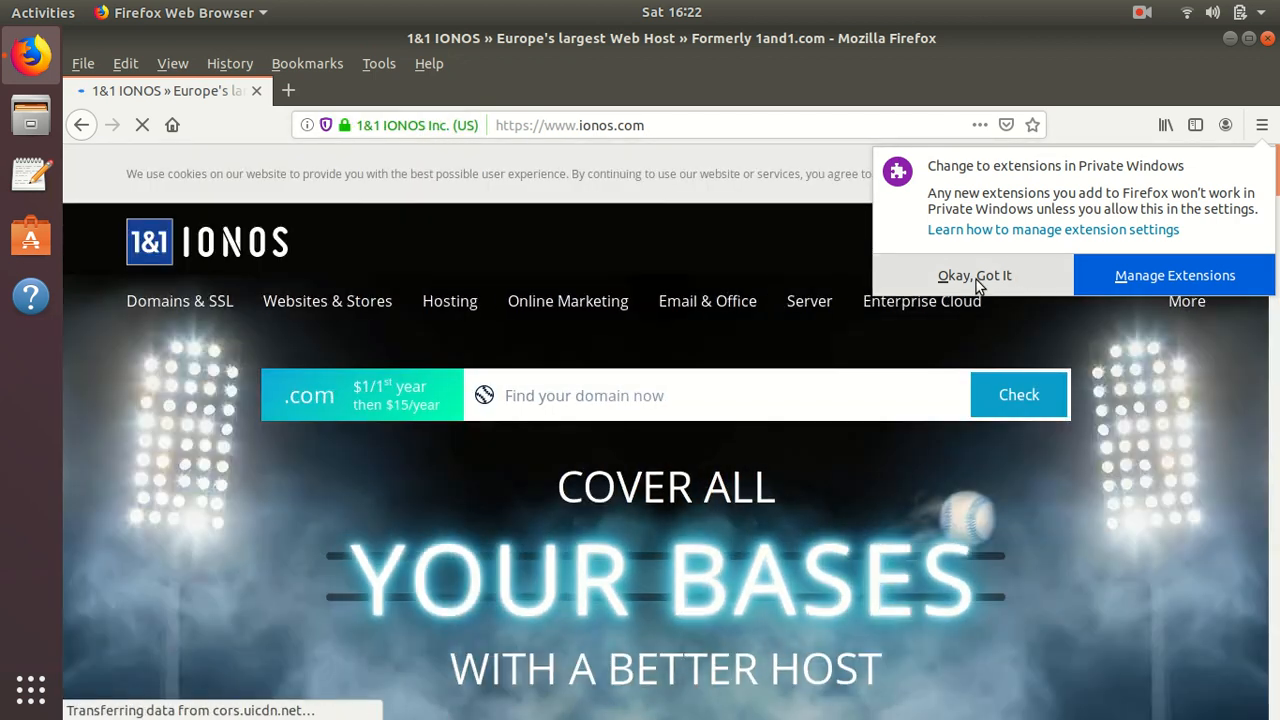
pyautogui.click(974, 275)
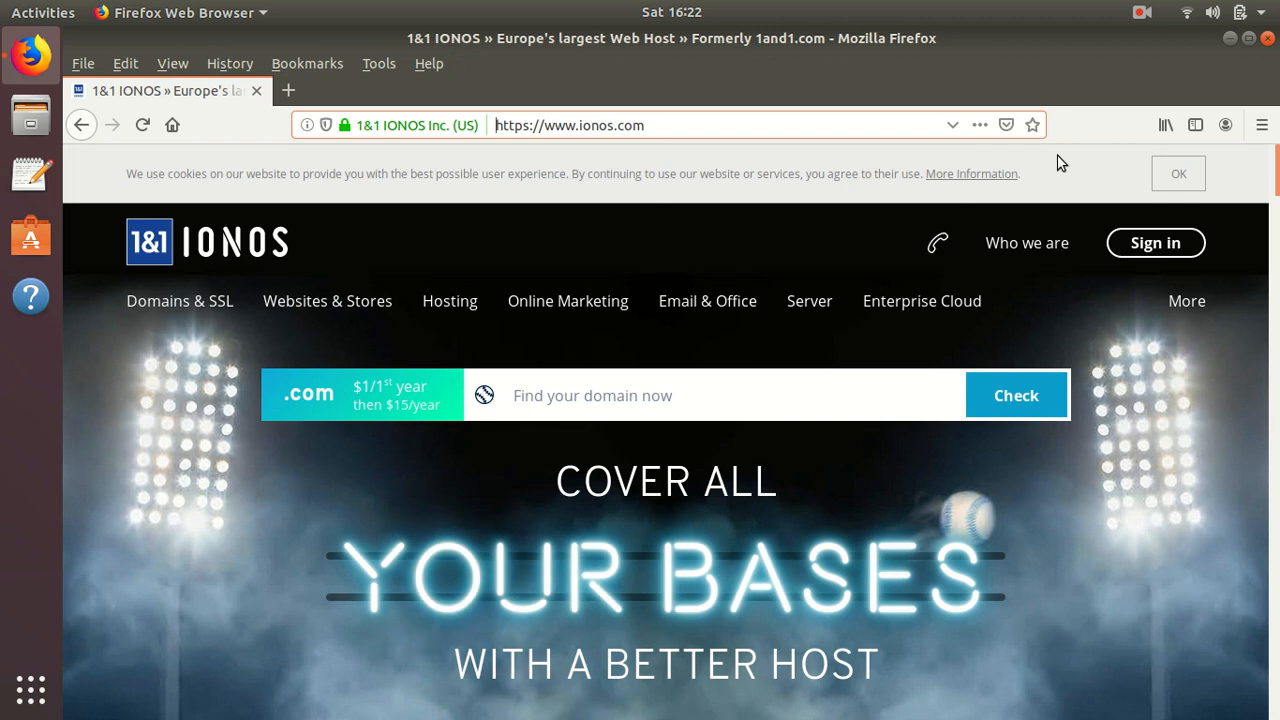
pyautogui.moveTo(584, 157)
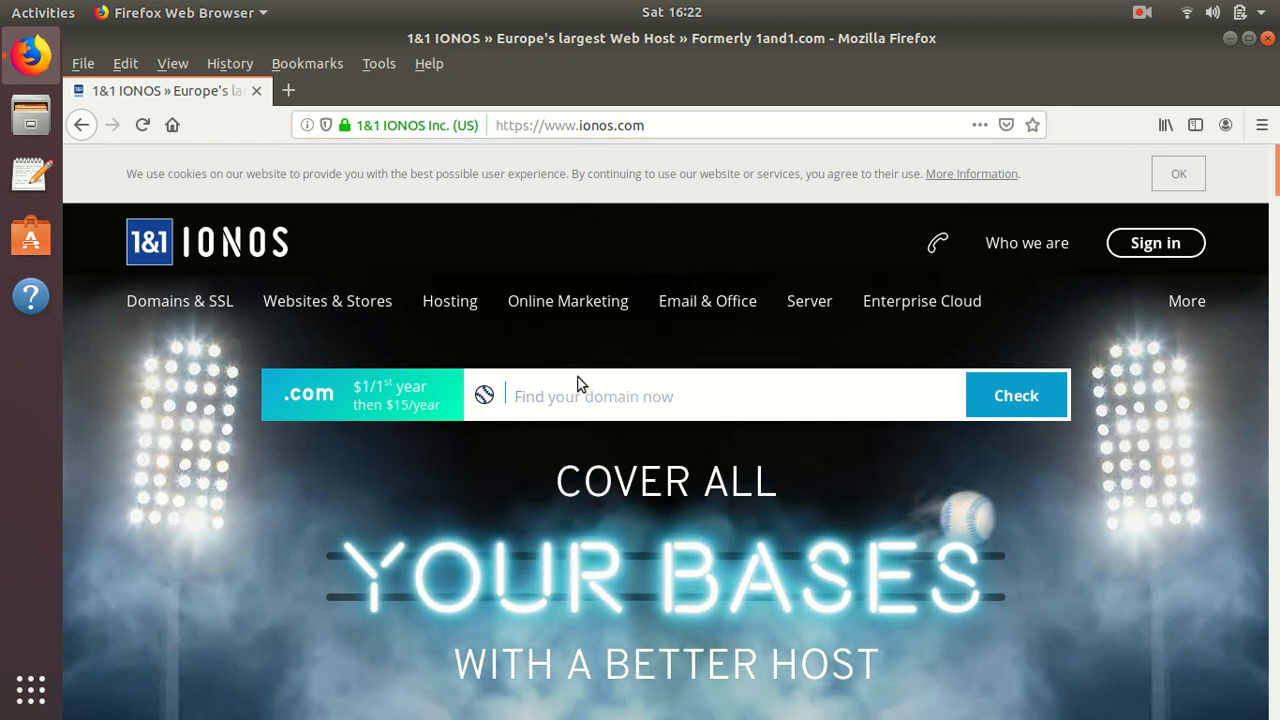
# Search the 1&1 IONOS domain checker for onlinememorialfoundation.com.
pyautogui.write('onlinememorialfoundation.com')
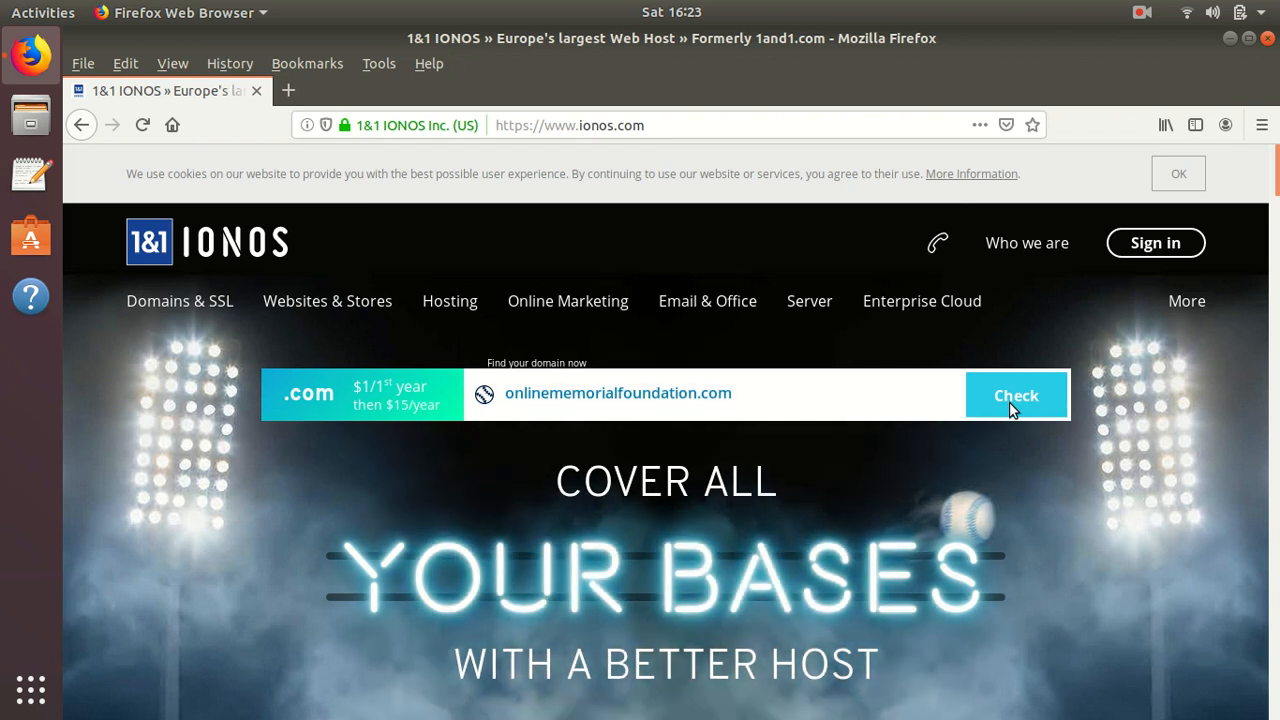
pyautogui.click(1016, 394)
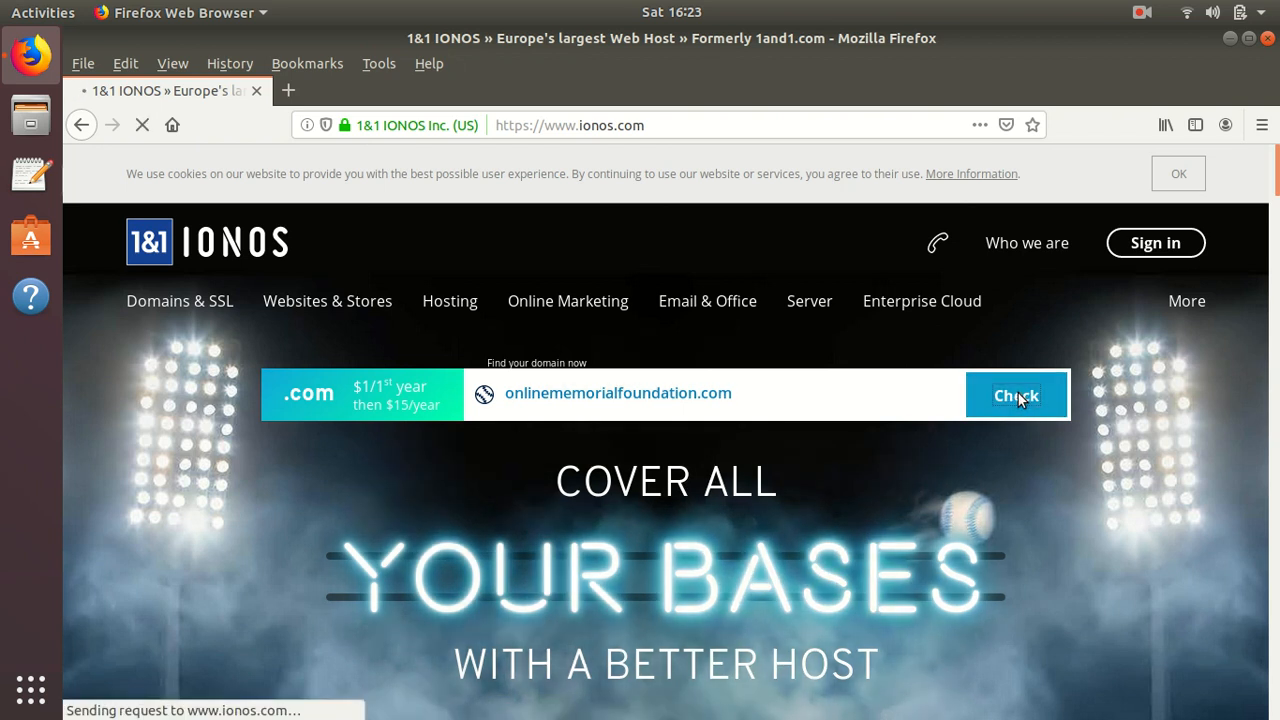
pyautogui.click(1016, 395)
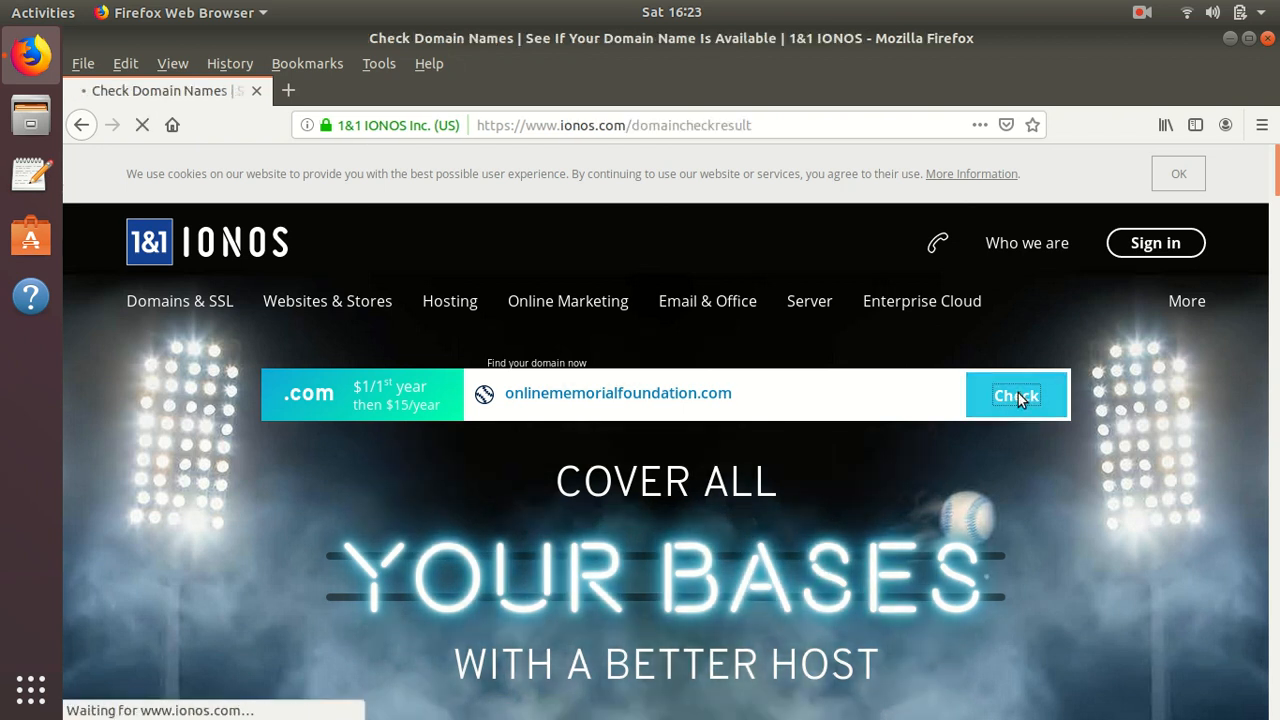
# Add onlinememorialfoundation.com to the cart and choose 'Domain only' without packages.
pyautogui.click(1015, 394)
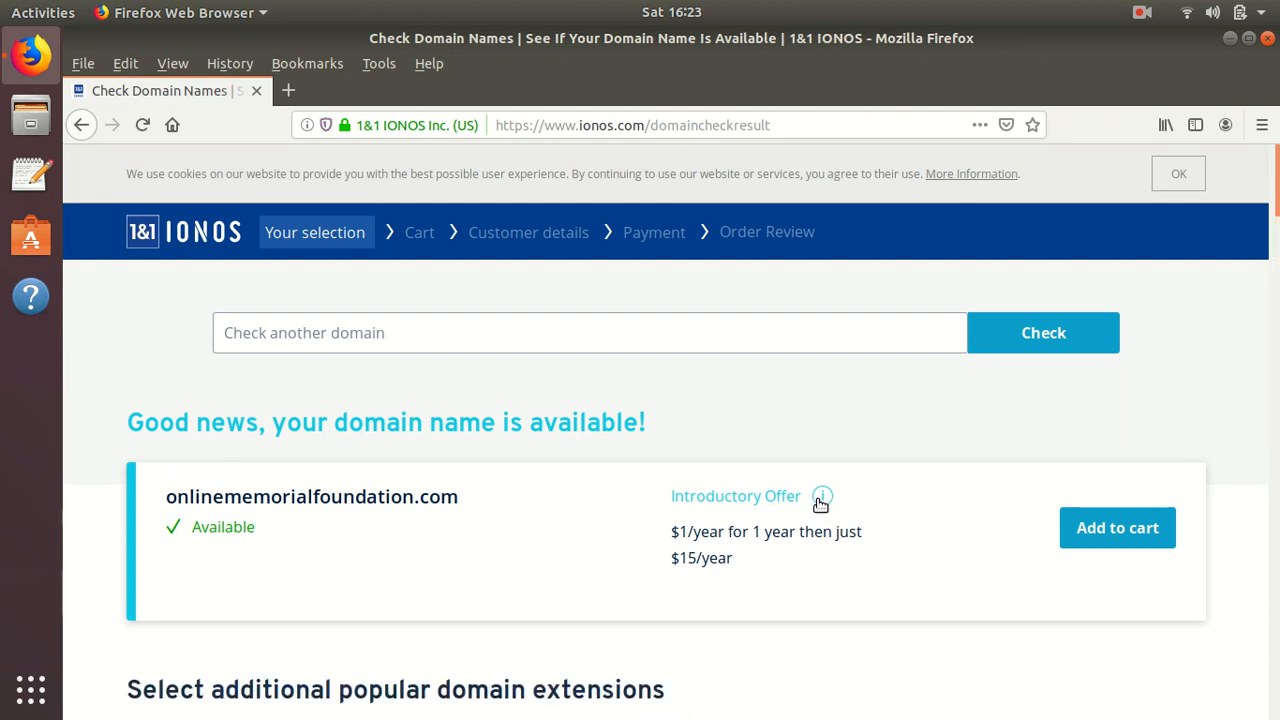
pyautogui.click(821, 496)
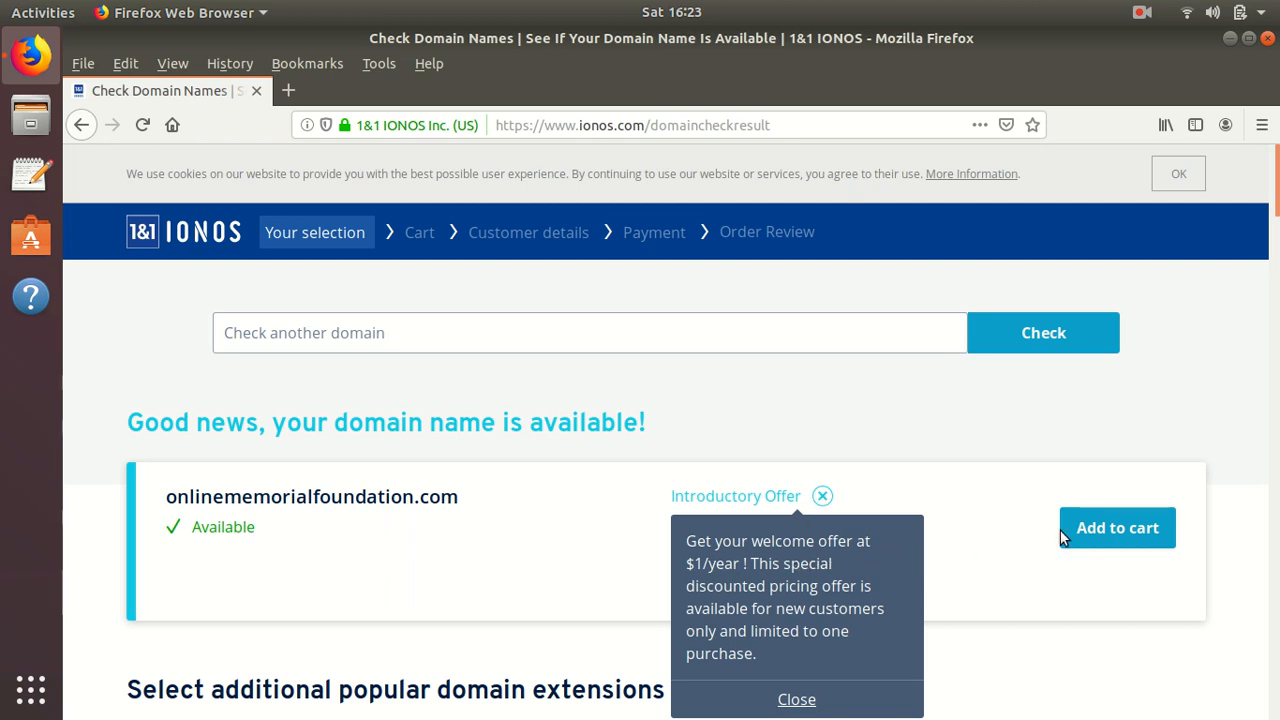
pyautogui.click(1117, 527)
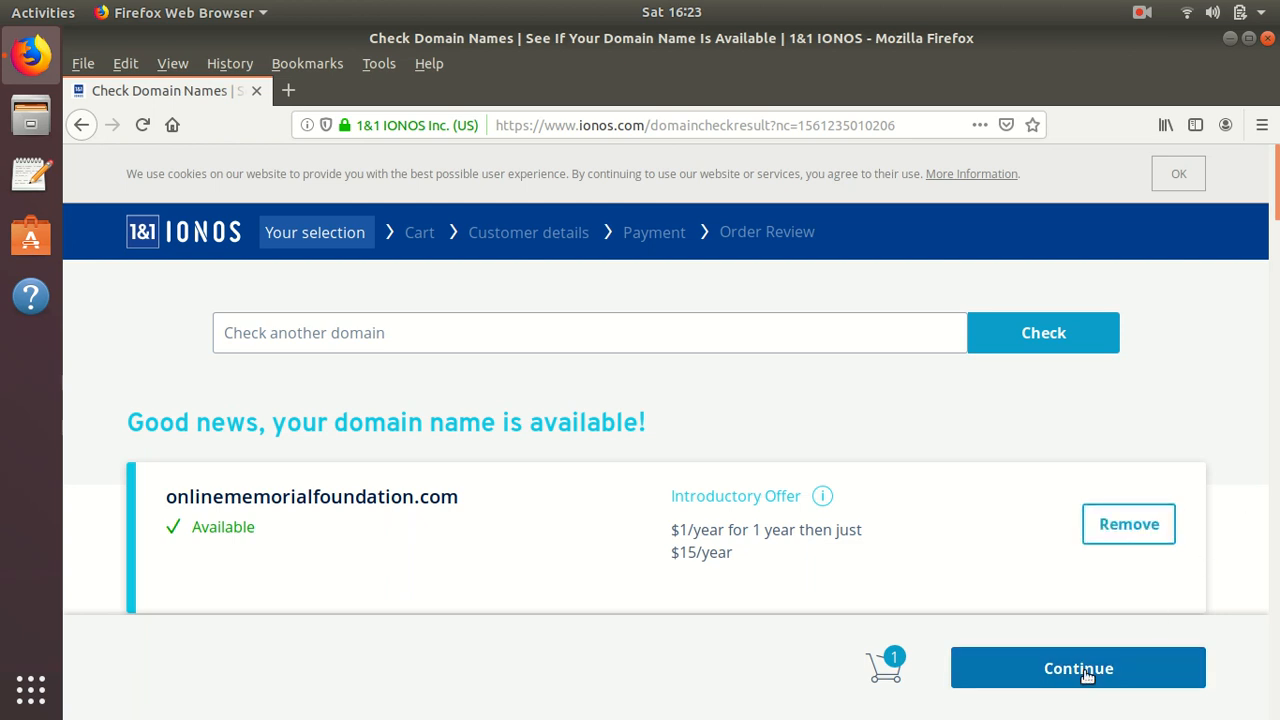
pyautogui.click(1078, 668)
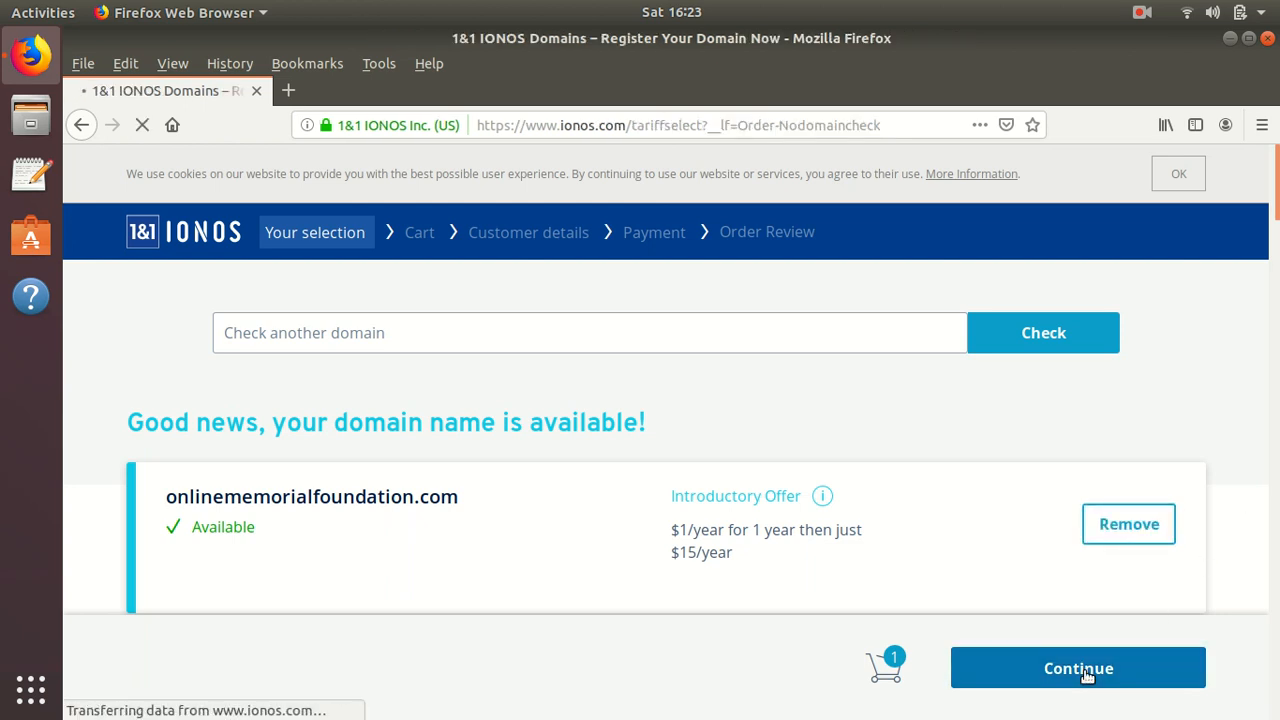
pyautogui.click(1078, 668)
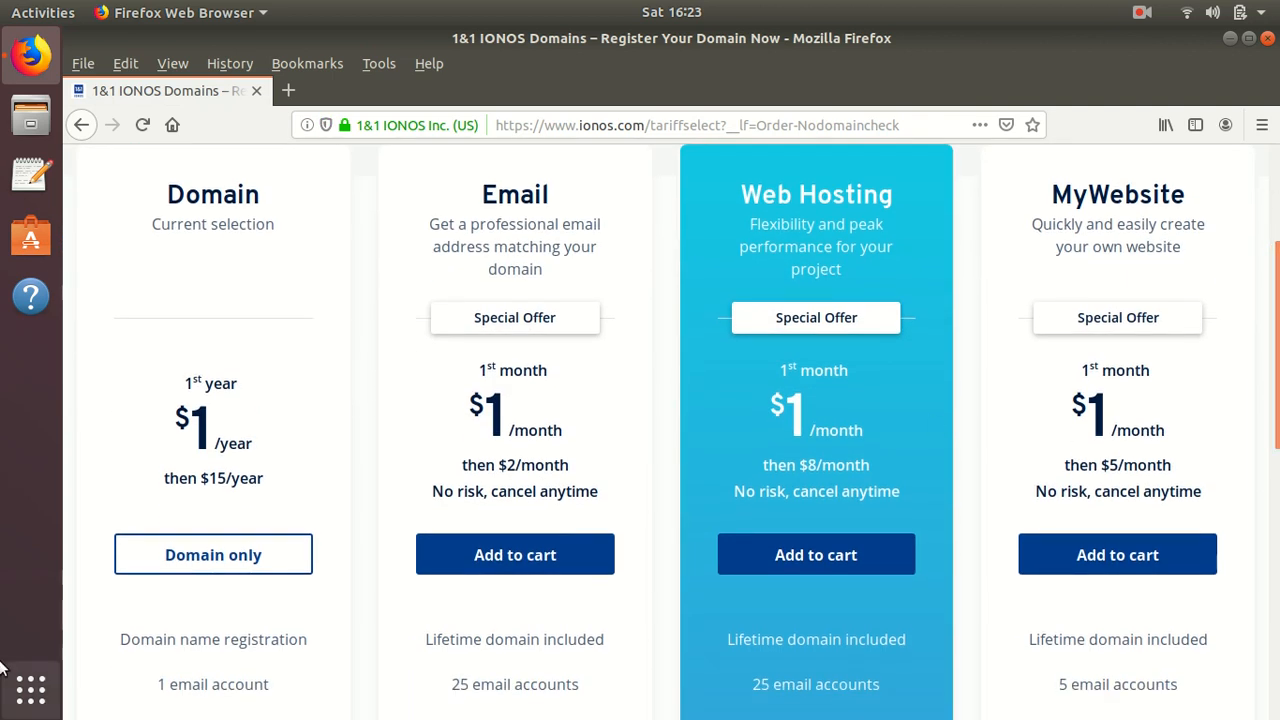
pyautogui.click(213, 554)
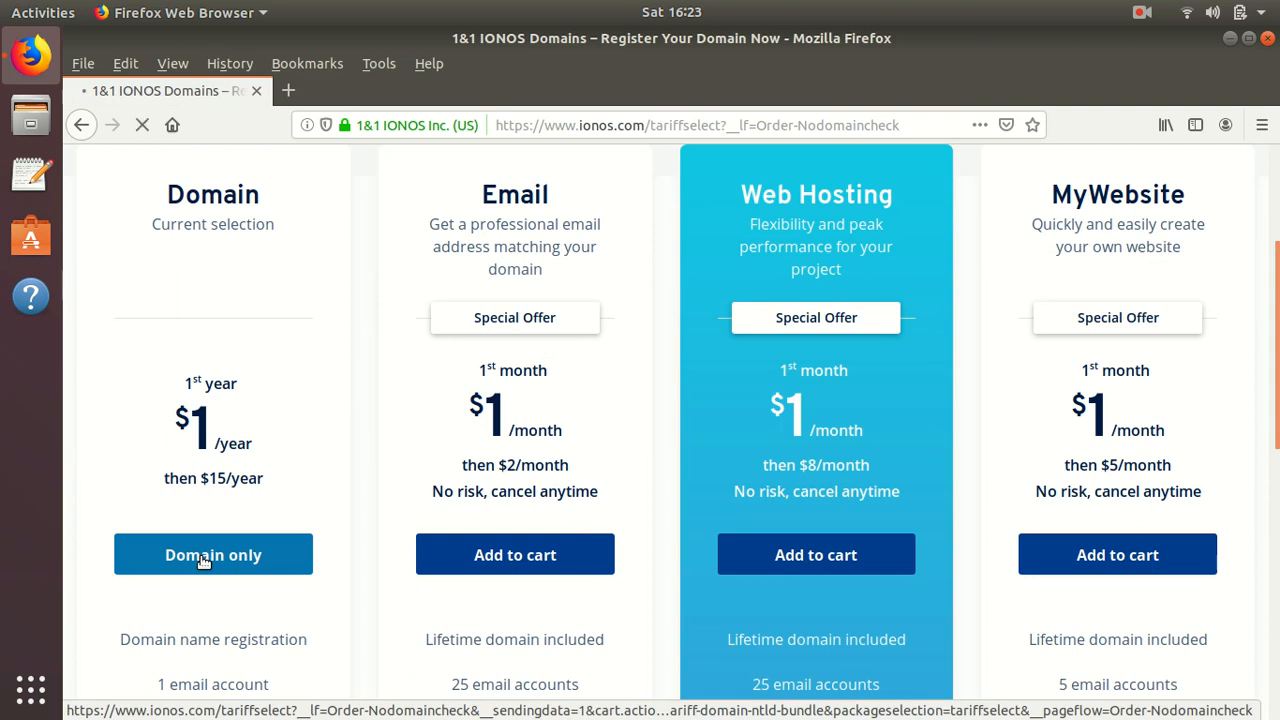
pyautogui.click(213, 555)
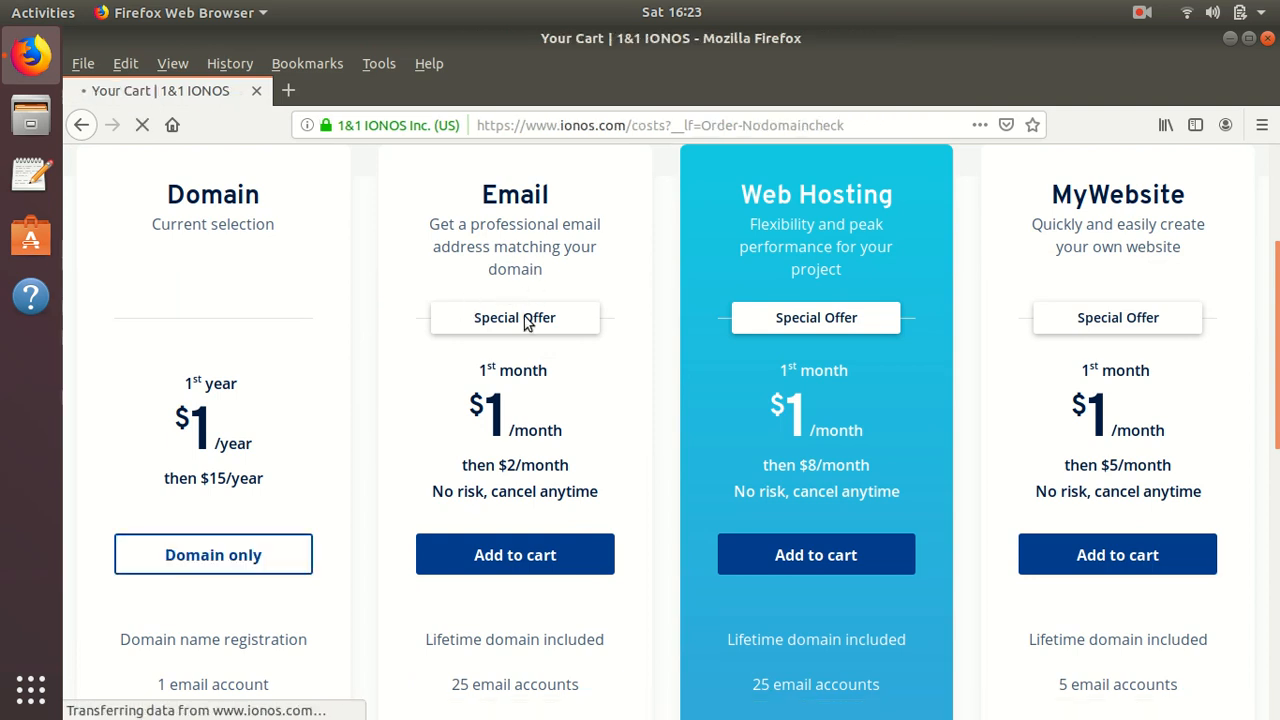
# Review the $1 domain cart with free private registration and continue to checkout.
pyautogui.click(213, 554)
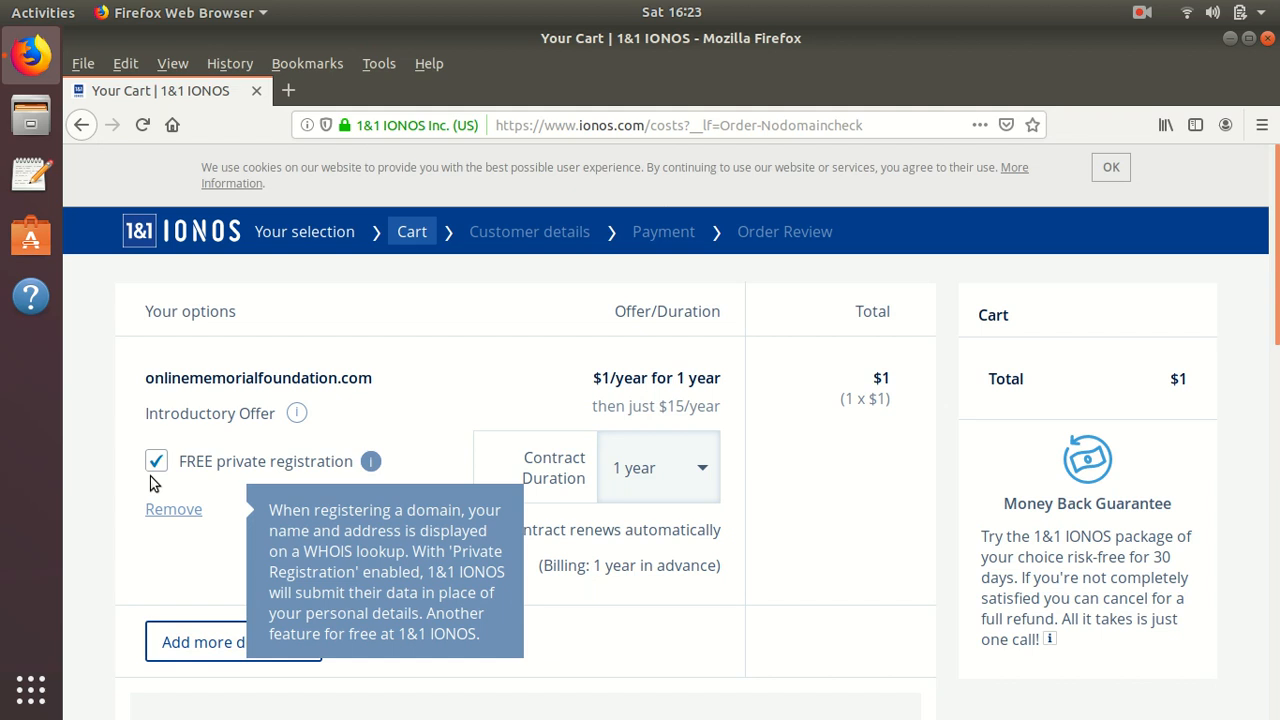
pyautogui.moveTo(165, 485)
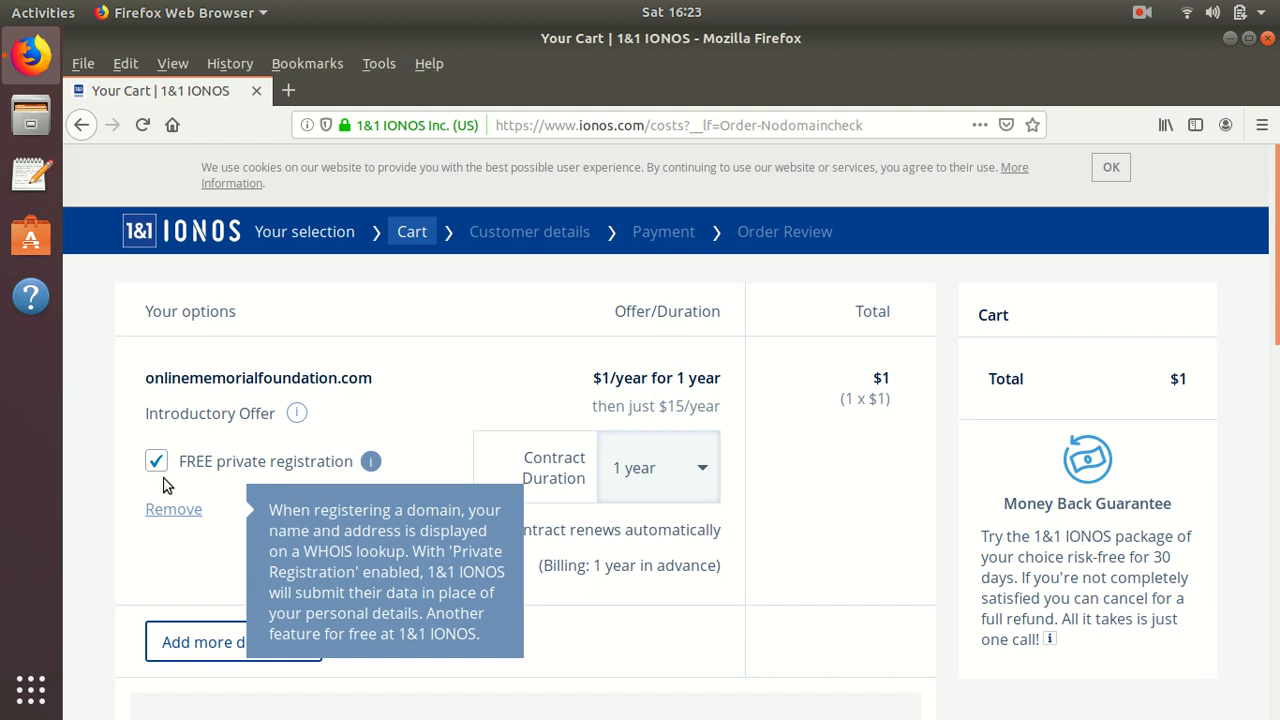
pyautogui.moveTo(250, 520)
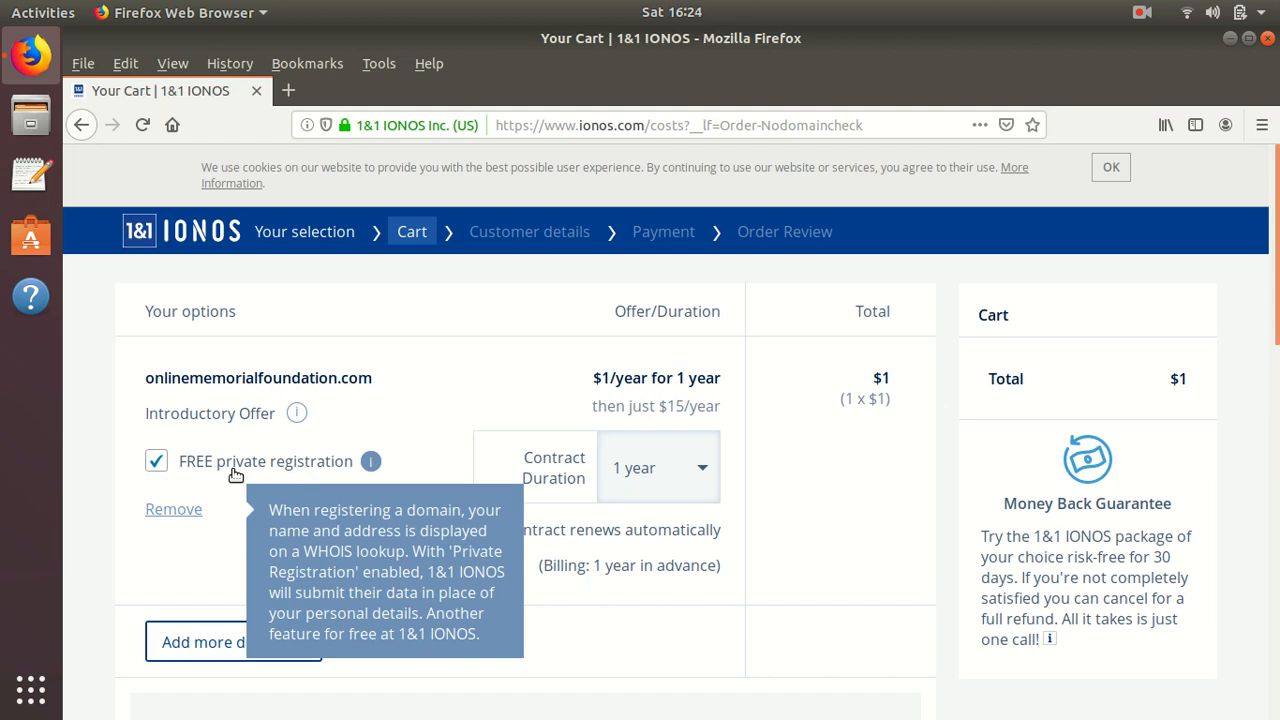
pyautogui.moveTo(330, 337)
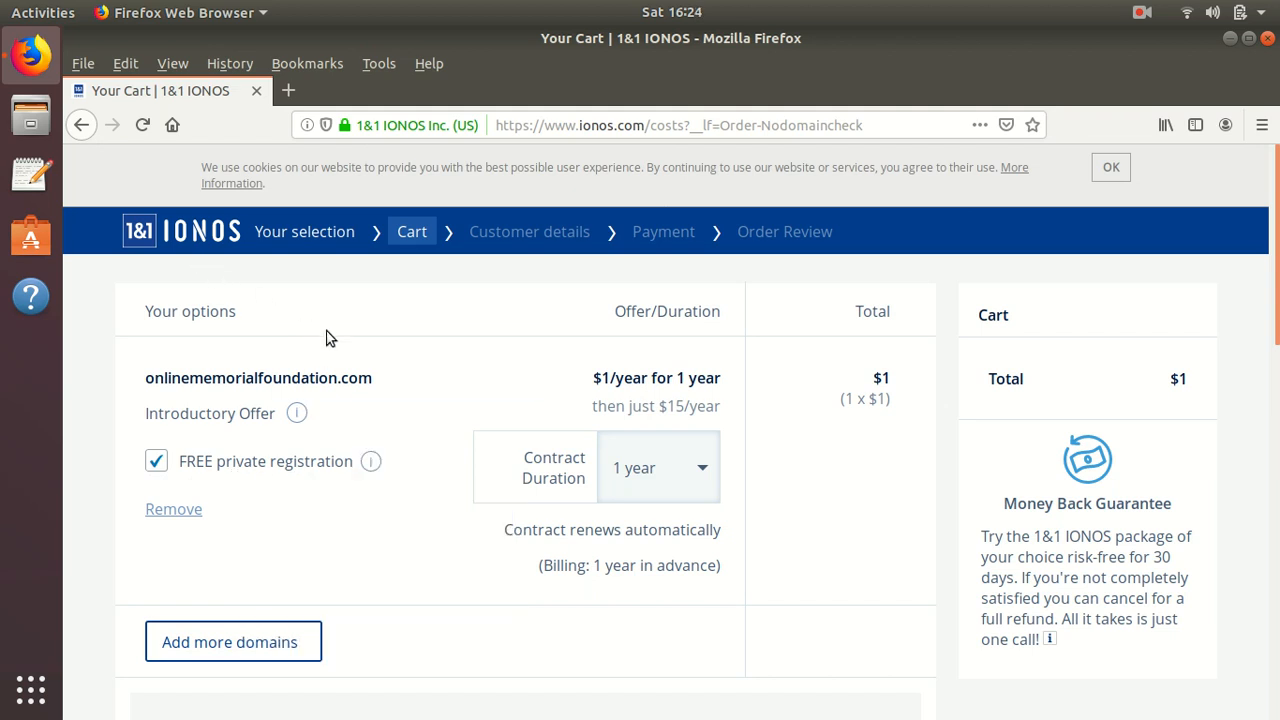
pyautogui.moveTo(370, 461)
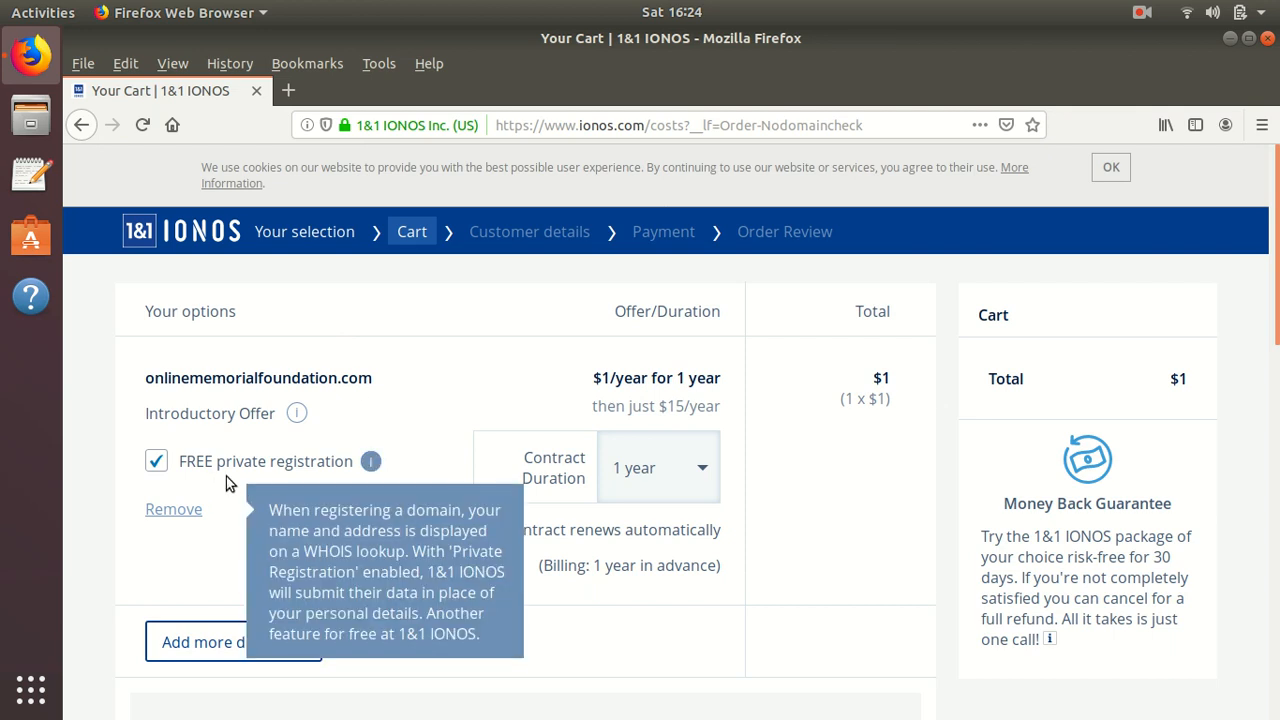
pyautogui.moveTo(200, 502)
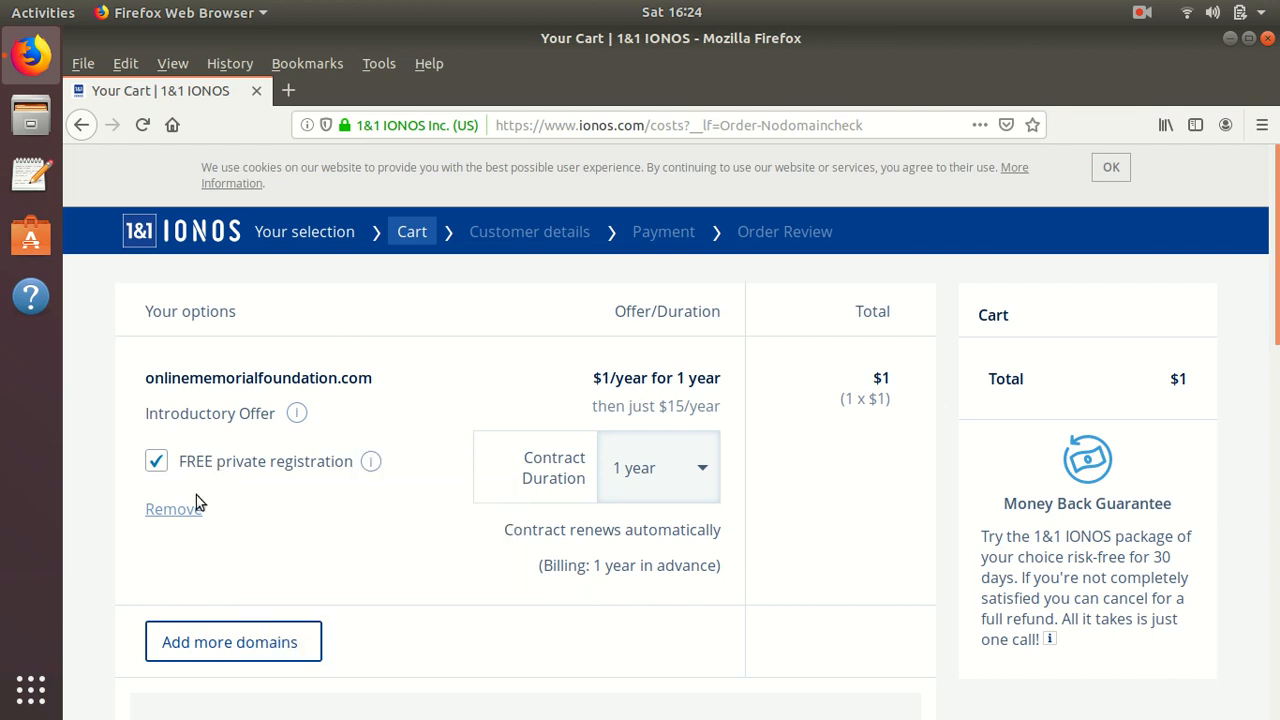
pyautogui.moveTo(671, 434)
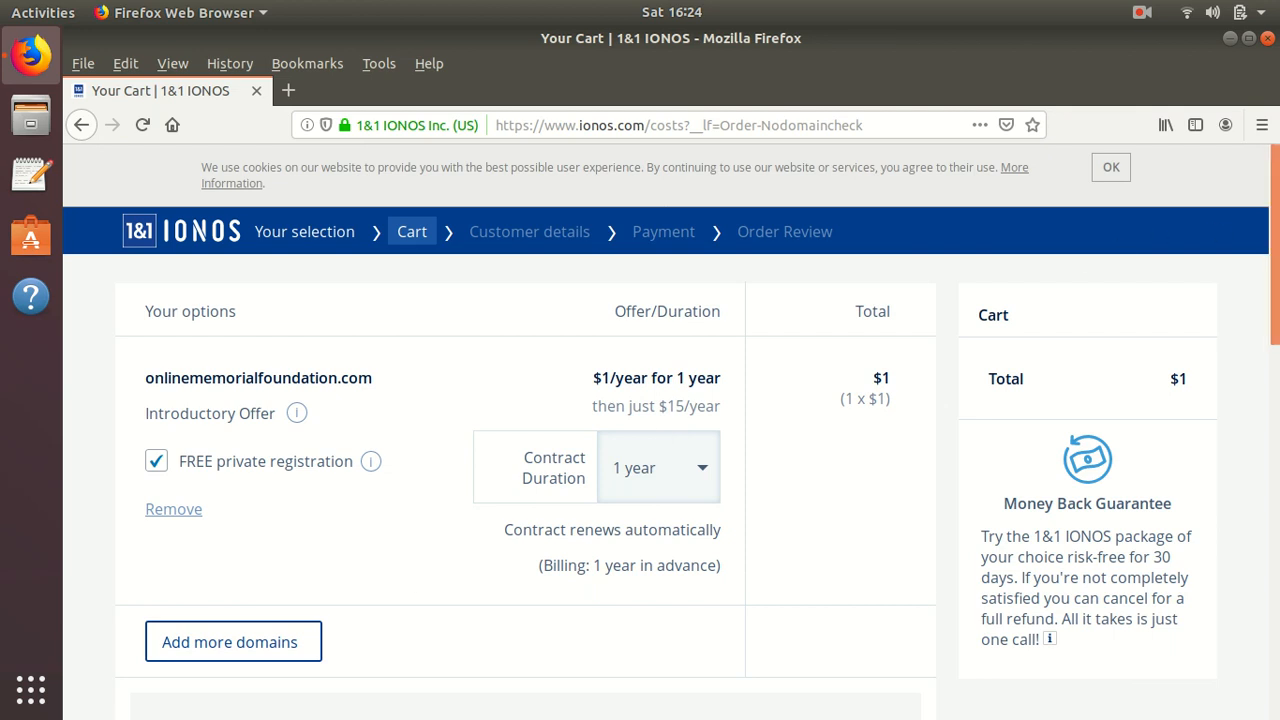
pyautogui.scroll(-3)
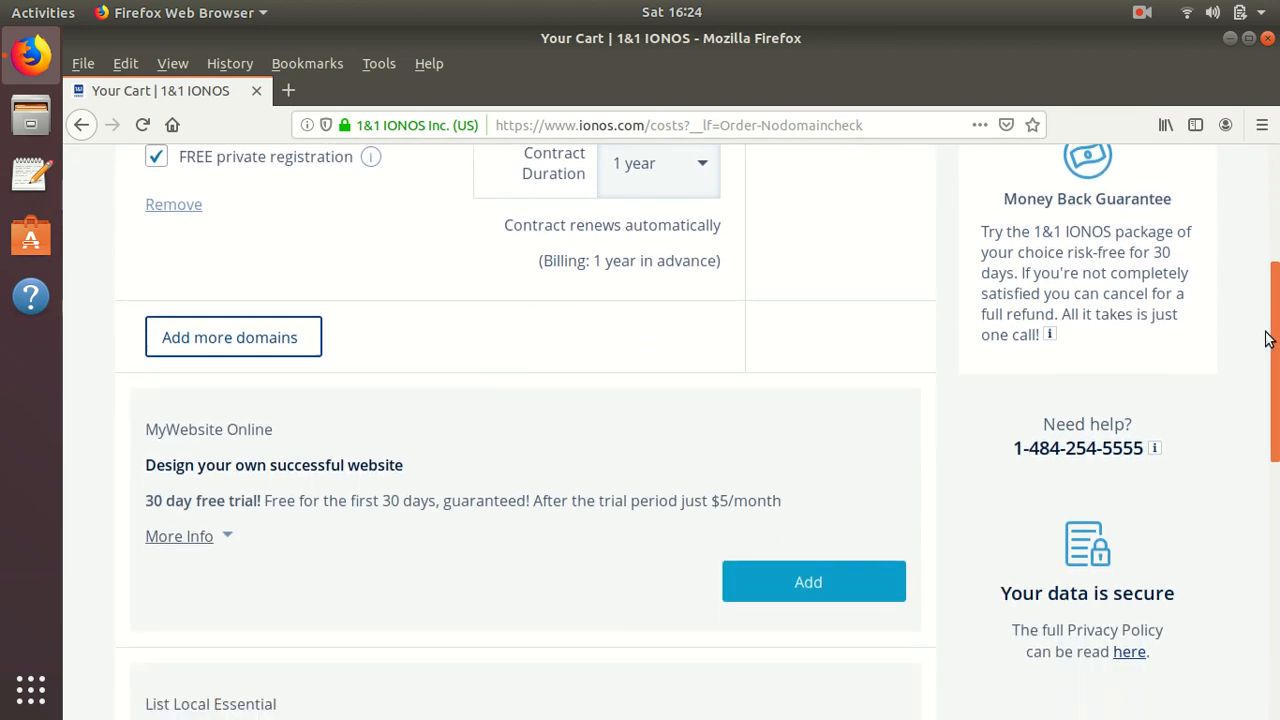
pyautogui.scroll(-3)
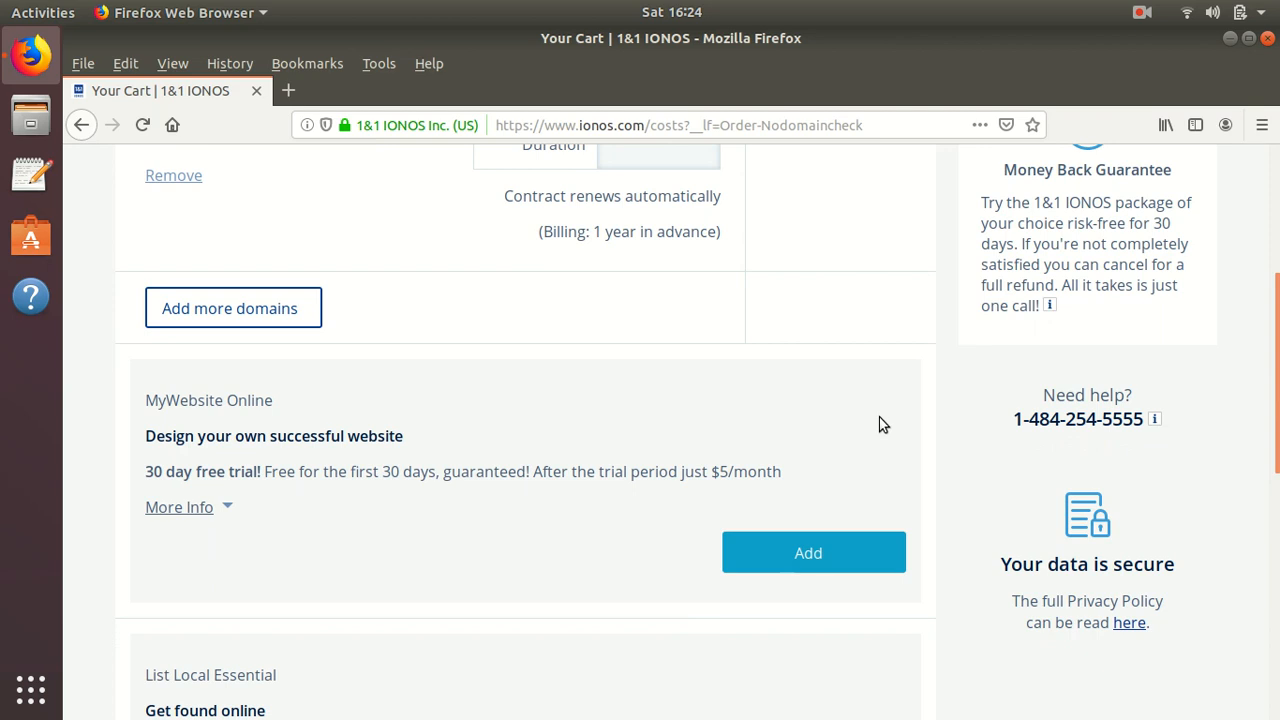
pyautogui.scroll(-3)
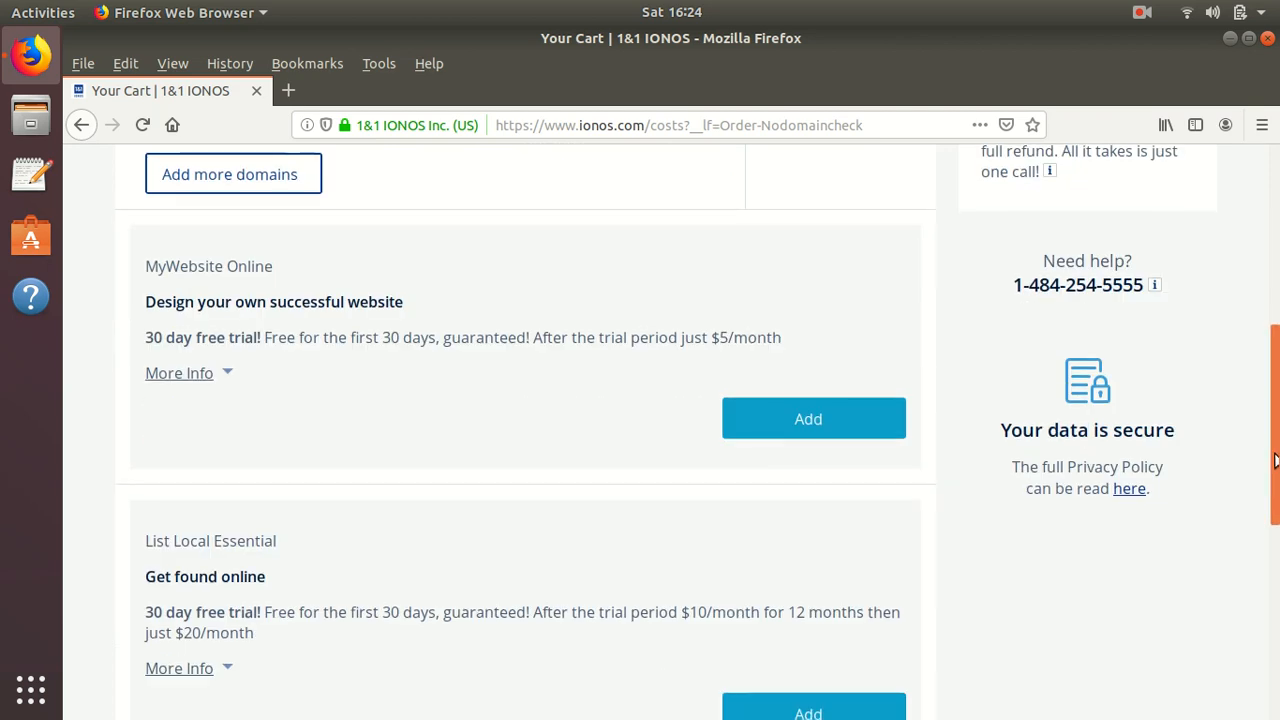
pyautogui.scroll(-3)
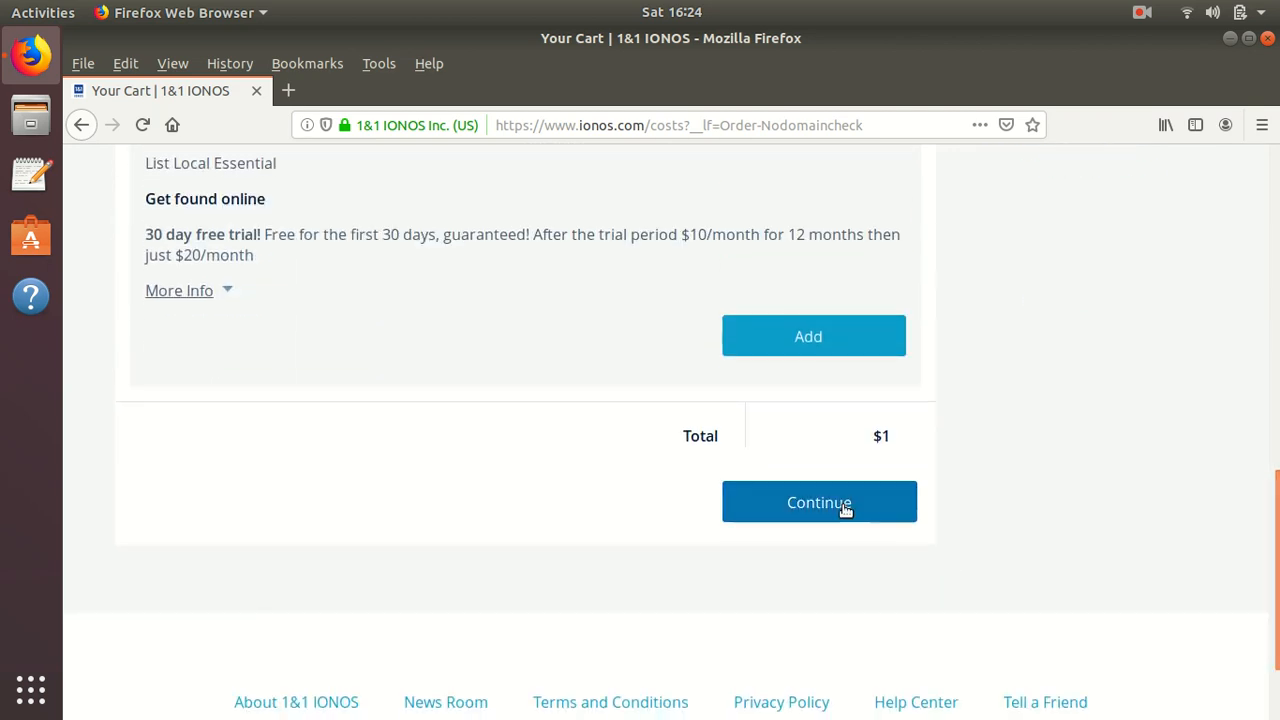
pyautogui.click(819, 501)
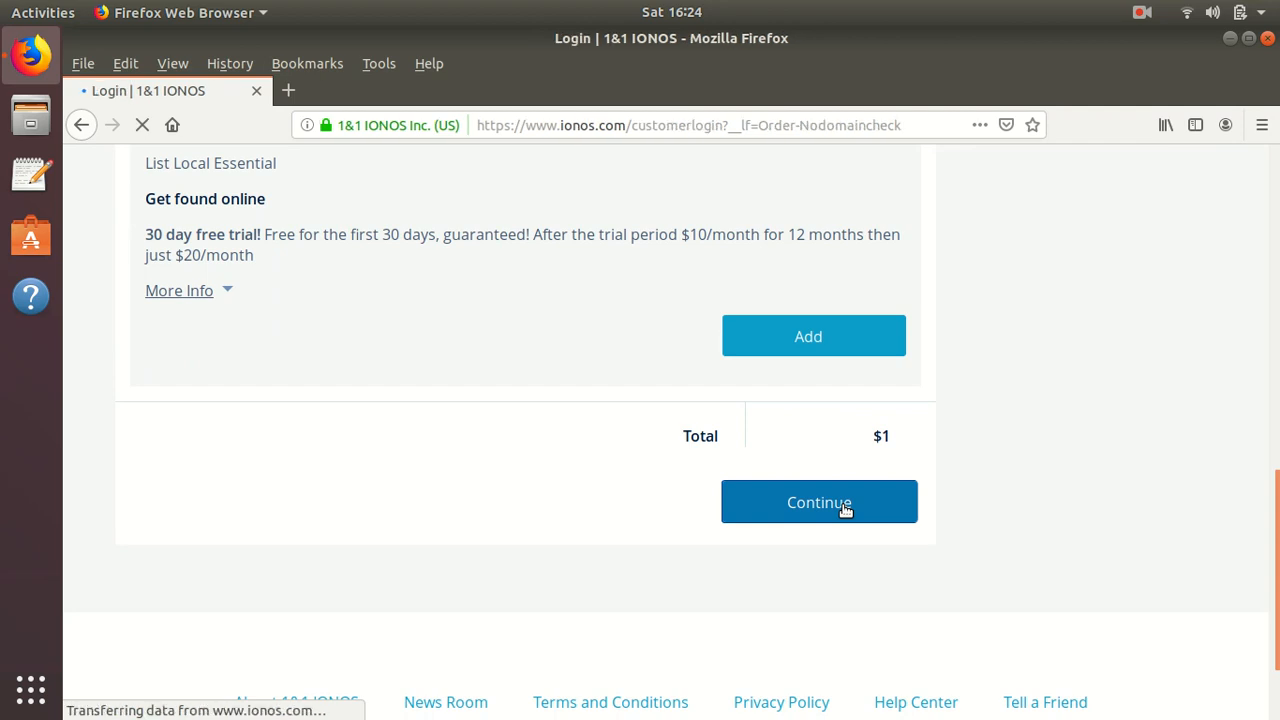
# Choose 'Create new account' as a new 1&1 IONOS customer to reach order review.
pyautogui.click(818, 502)
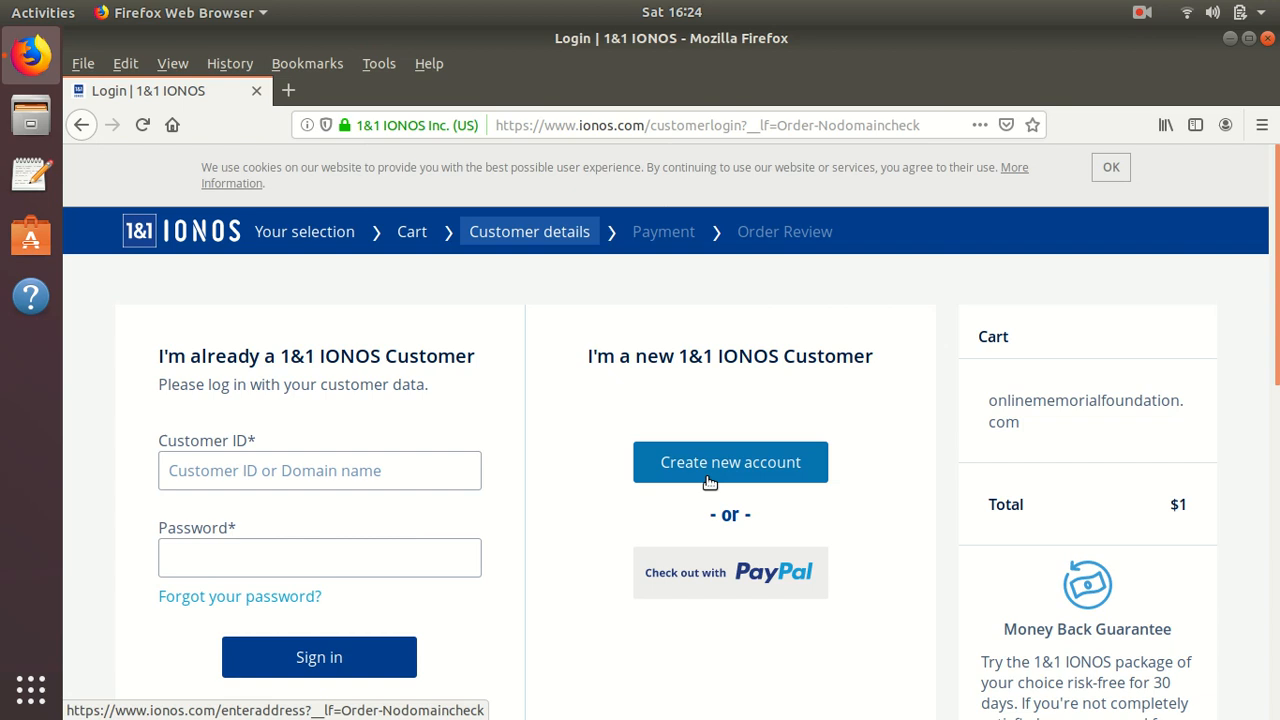
pyautogui.click(730, 461)
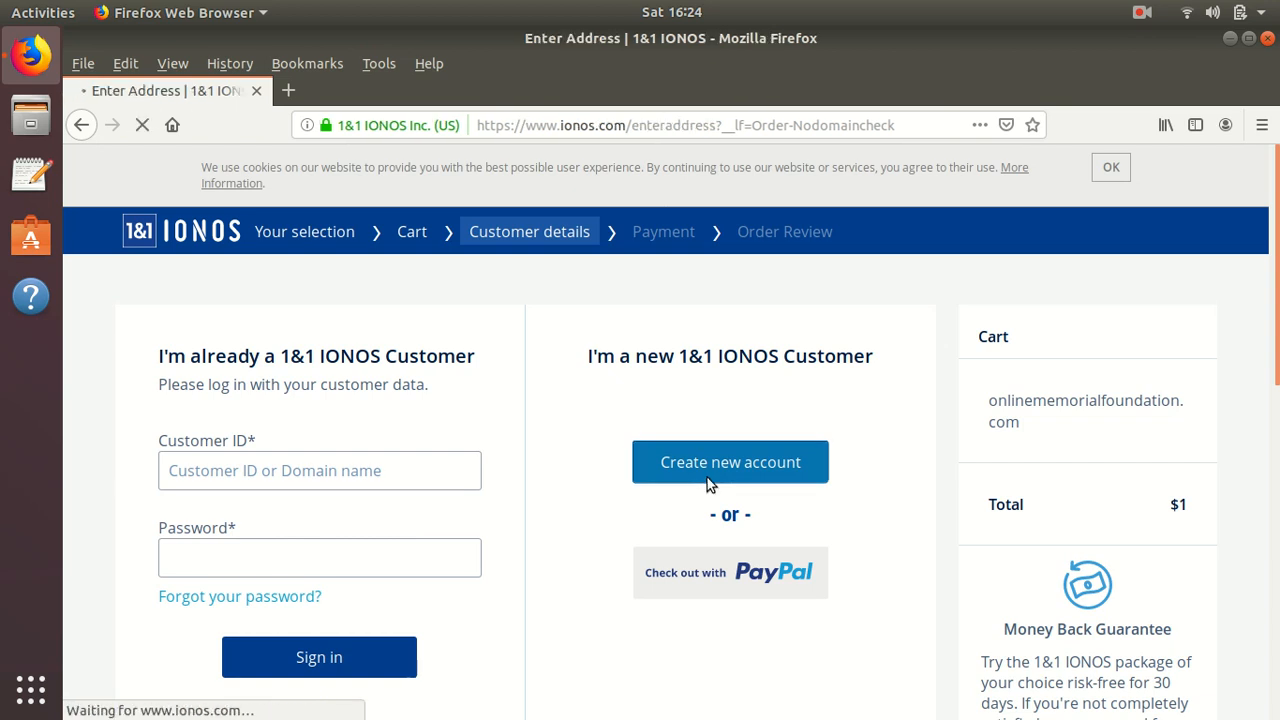
pyautogui.click(730, 462)
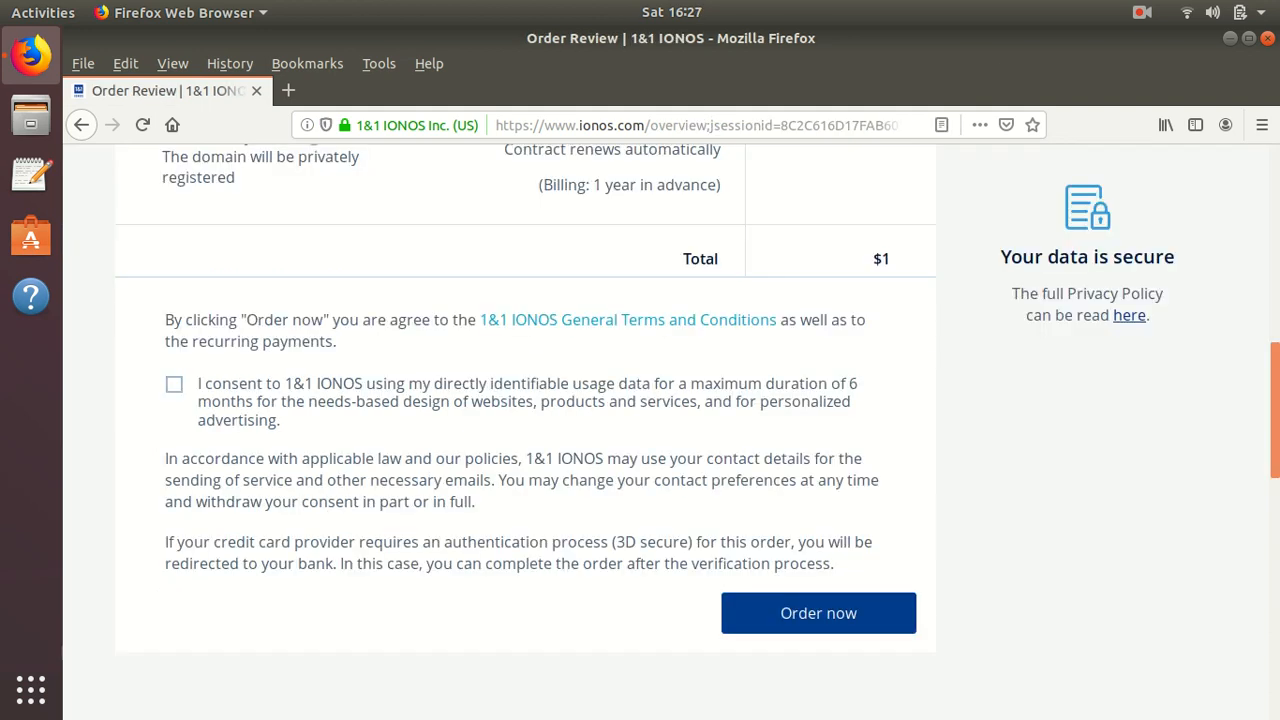
pyautogui.moveTo(1274, 578)
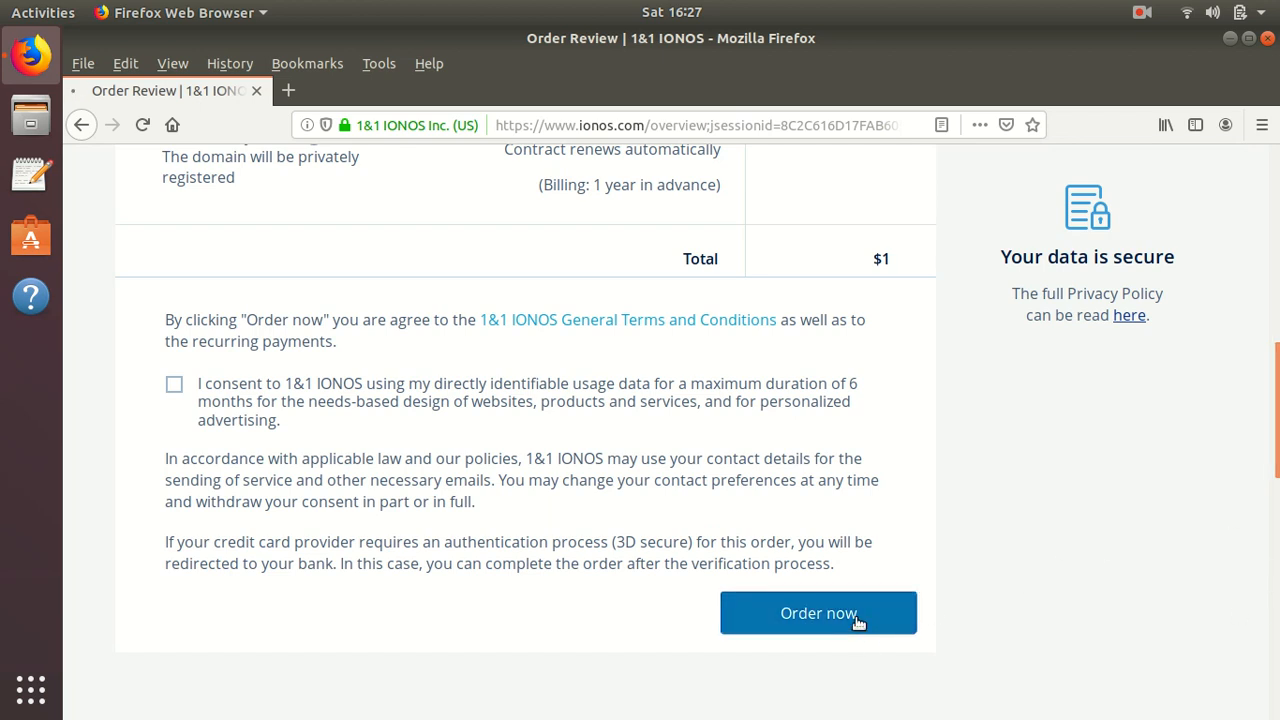
# Order the $1 domain and reach the 'Thank you for your order' page.
pyautogui.click(818, 613)
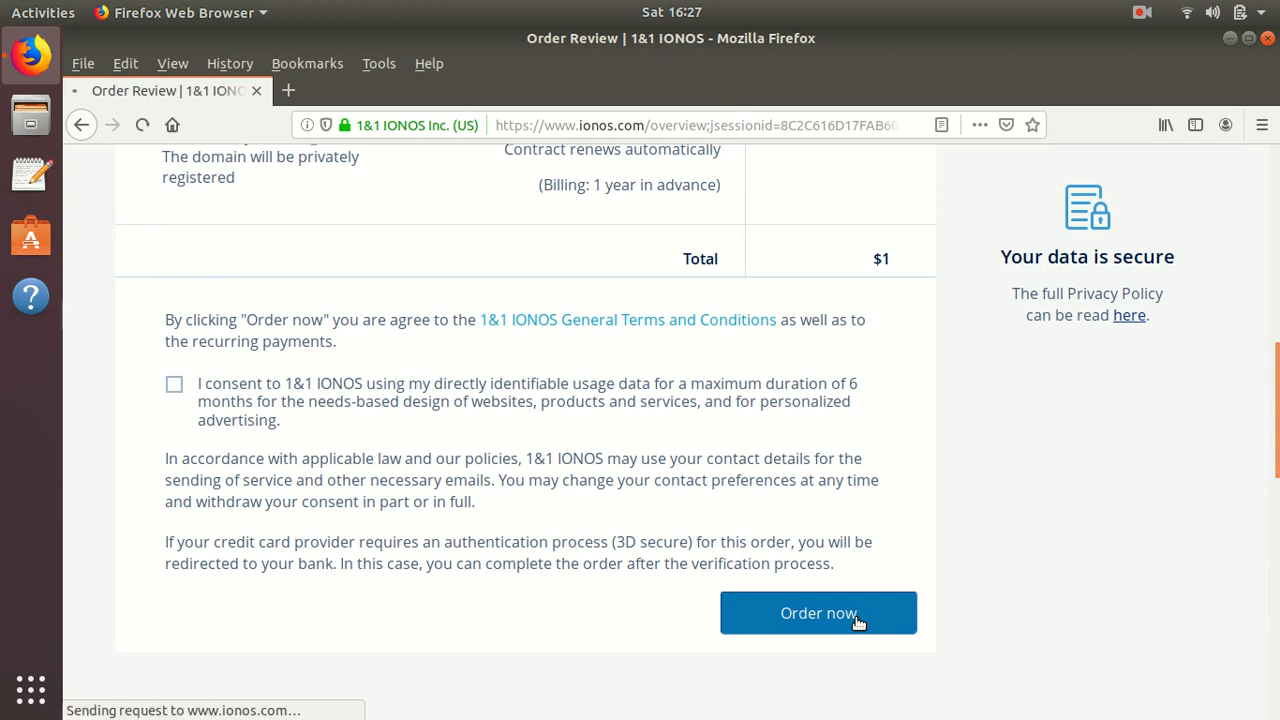
pyautogui.click(818, 613)
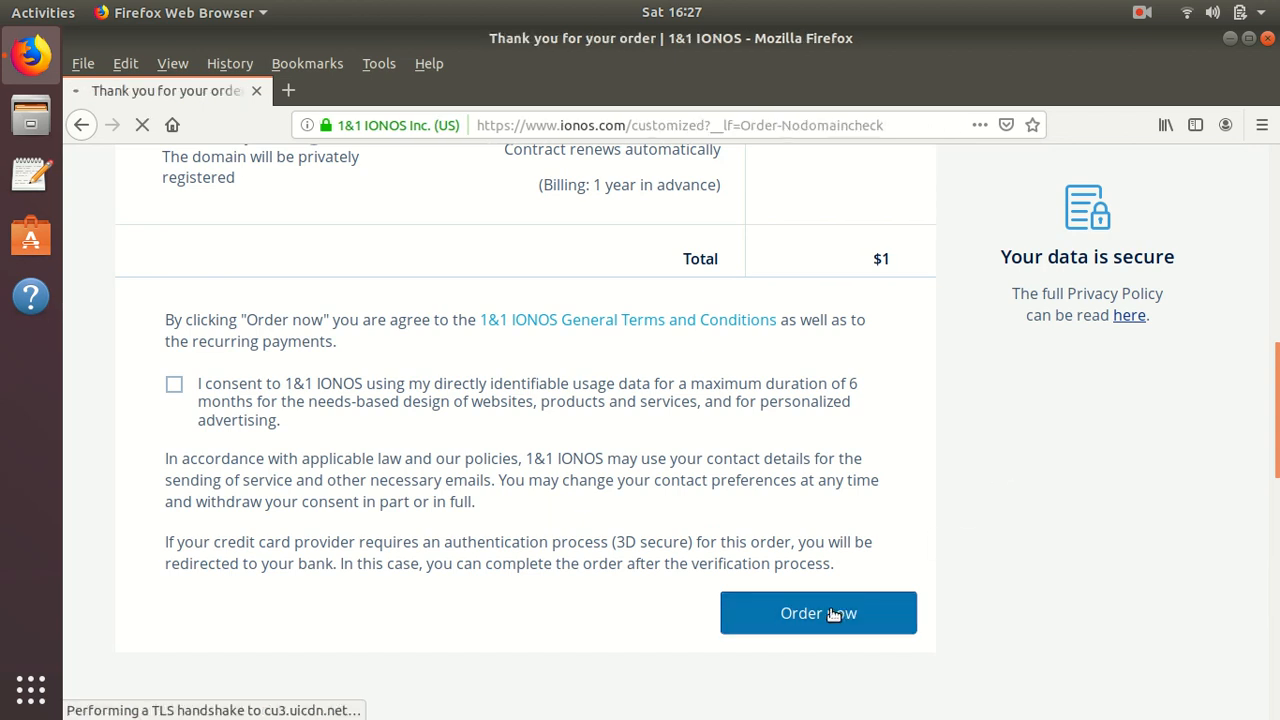
pyautogui.click(818, 613)
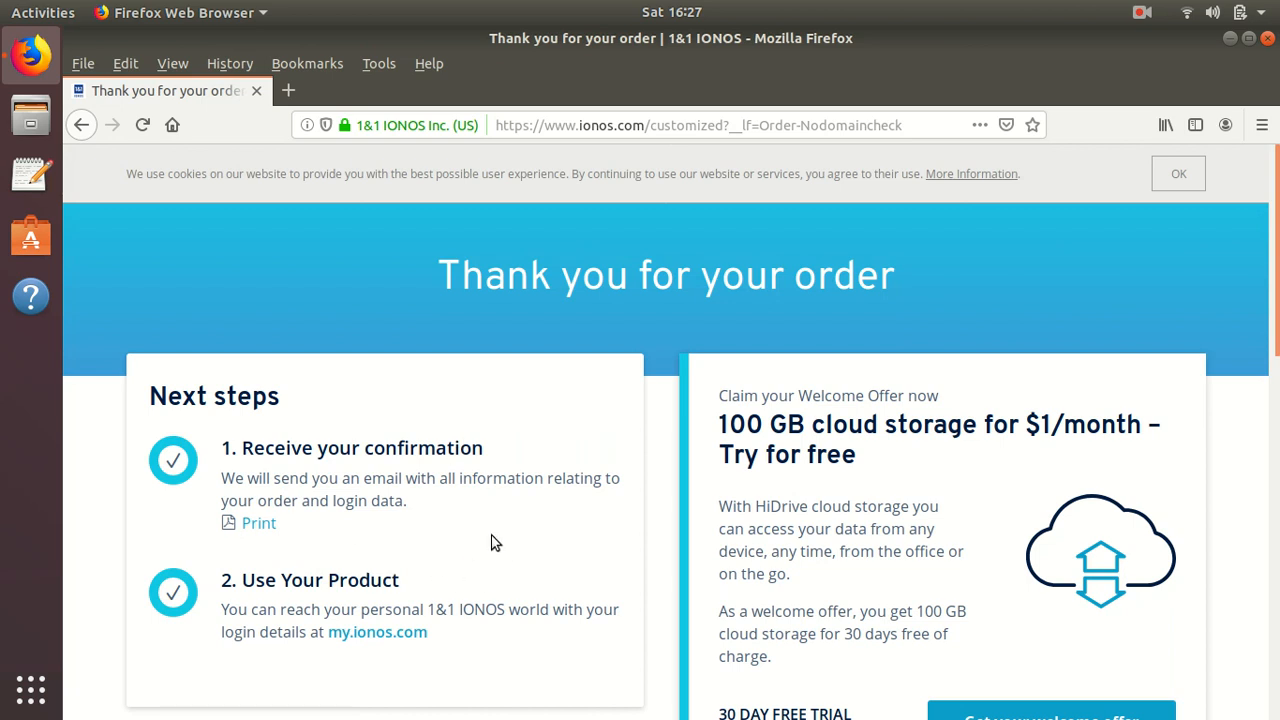
pyautogui.moveTo(597, 470)
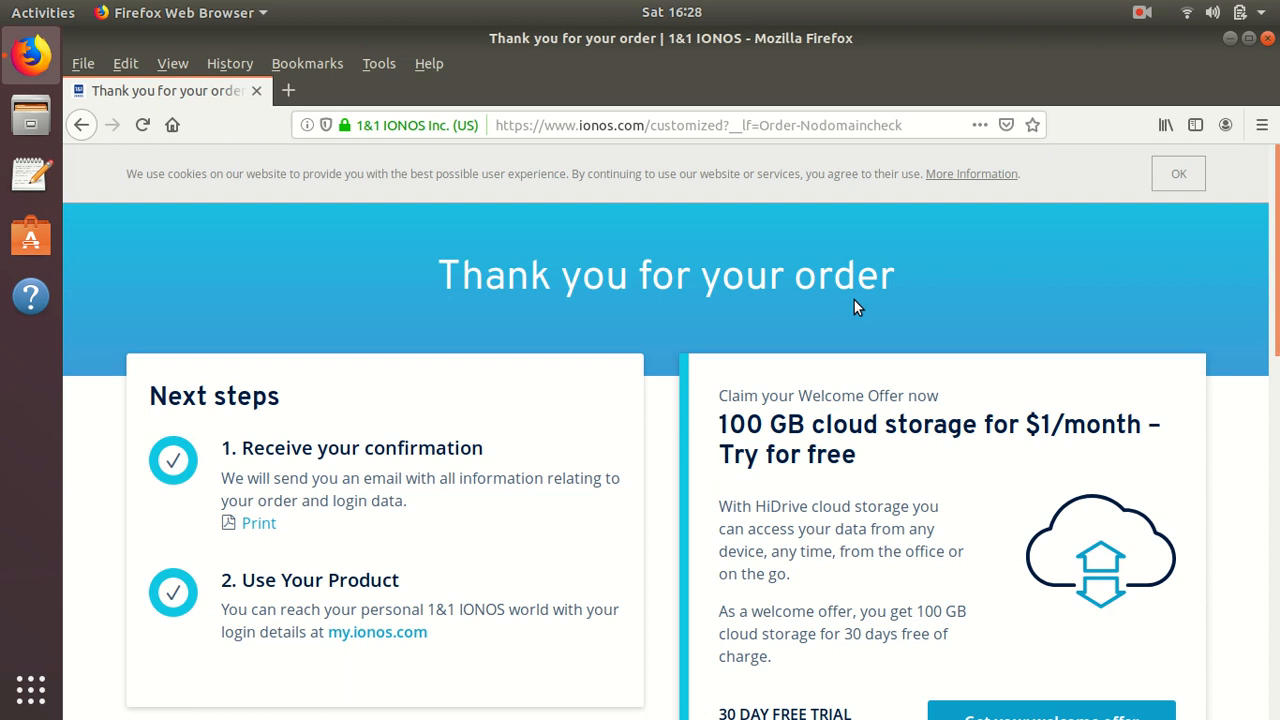
pyautogui.moveTo(1086, 70)
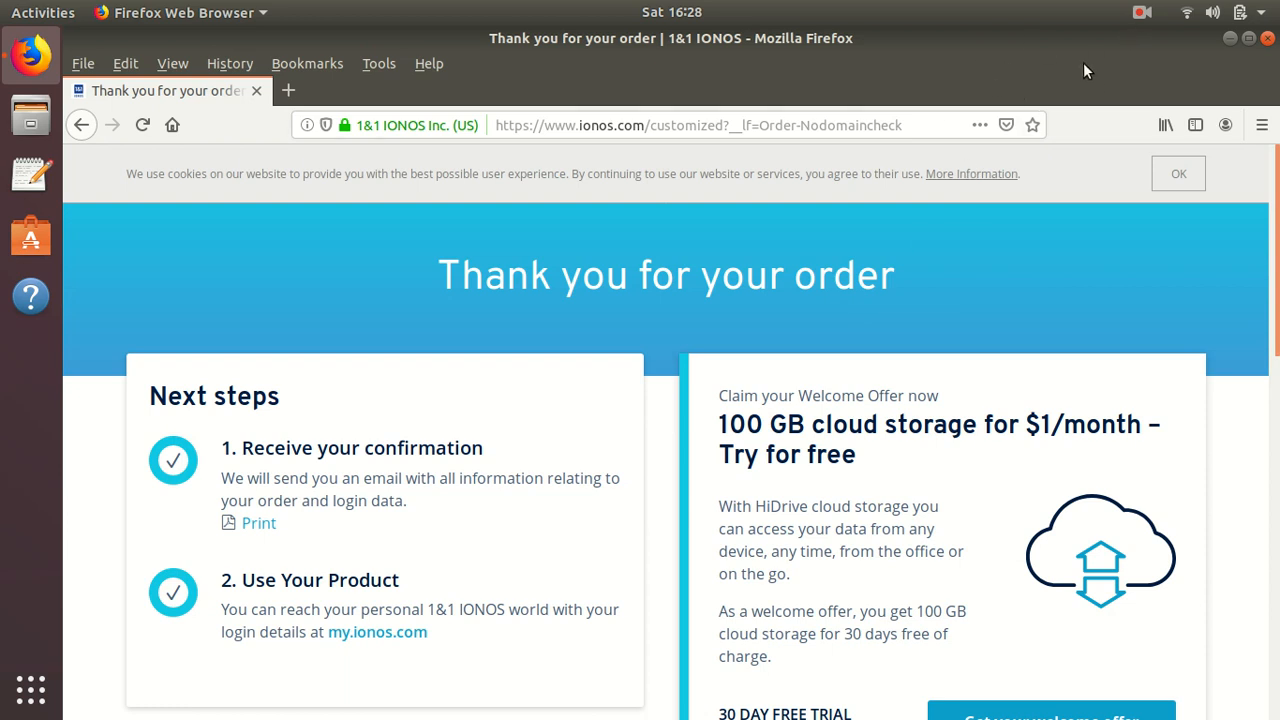
pyautogui.moveTo(1079, 65)
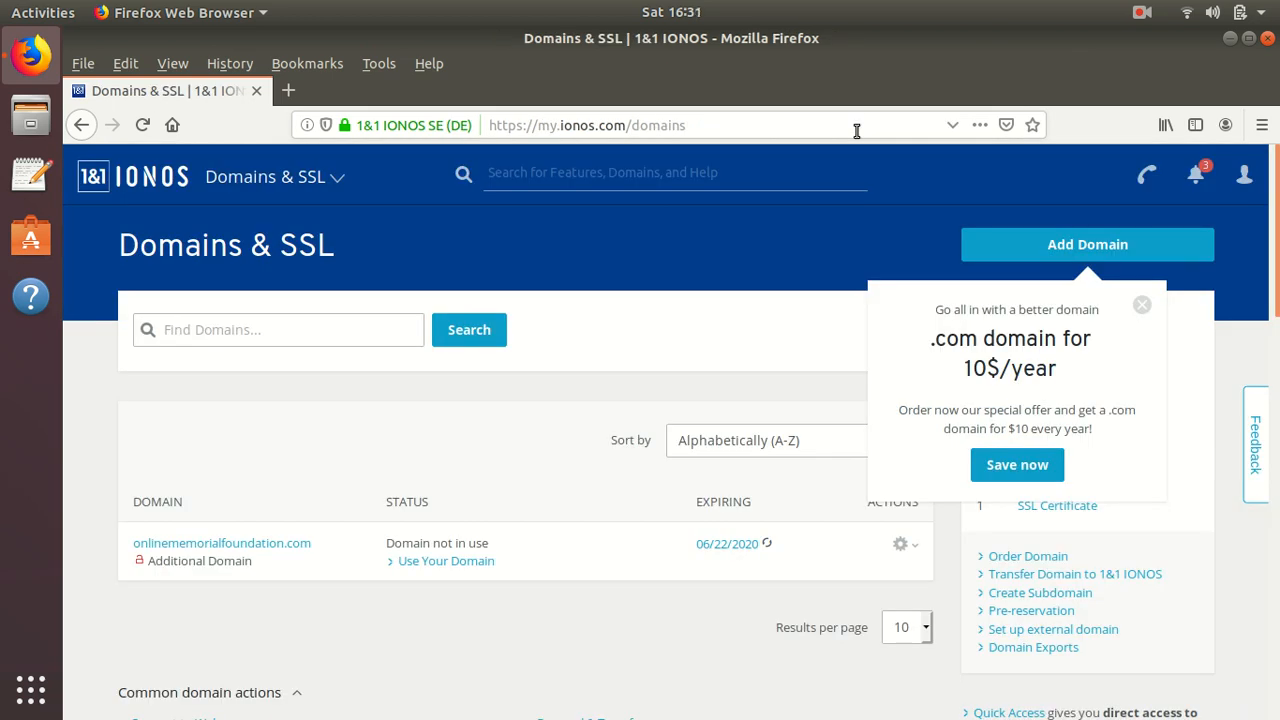
pyautogui.moveTo(884, 80)
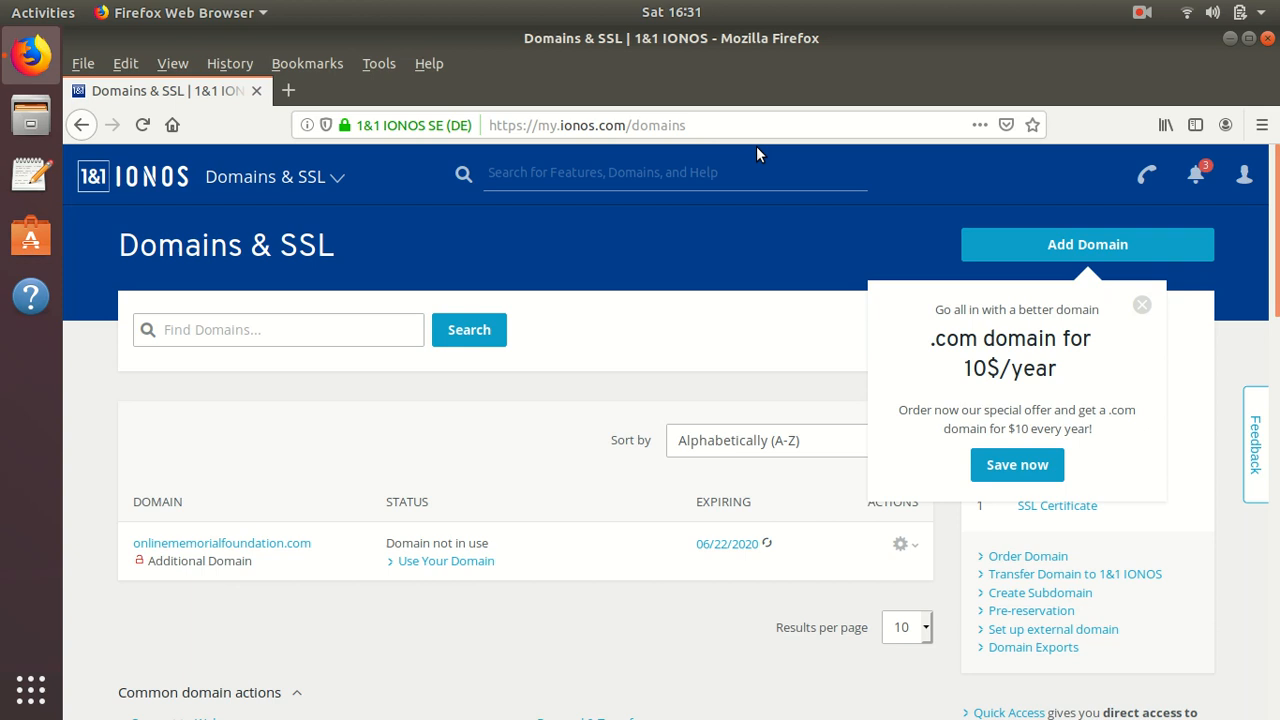
pyautogui.moveTo(818, 351)
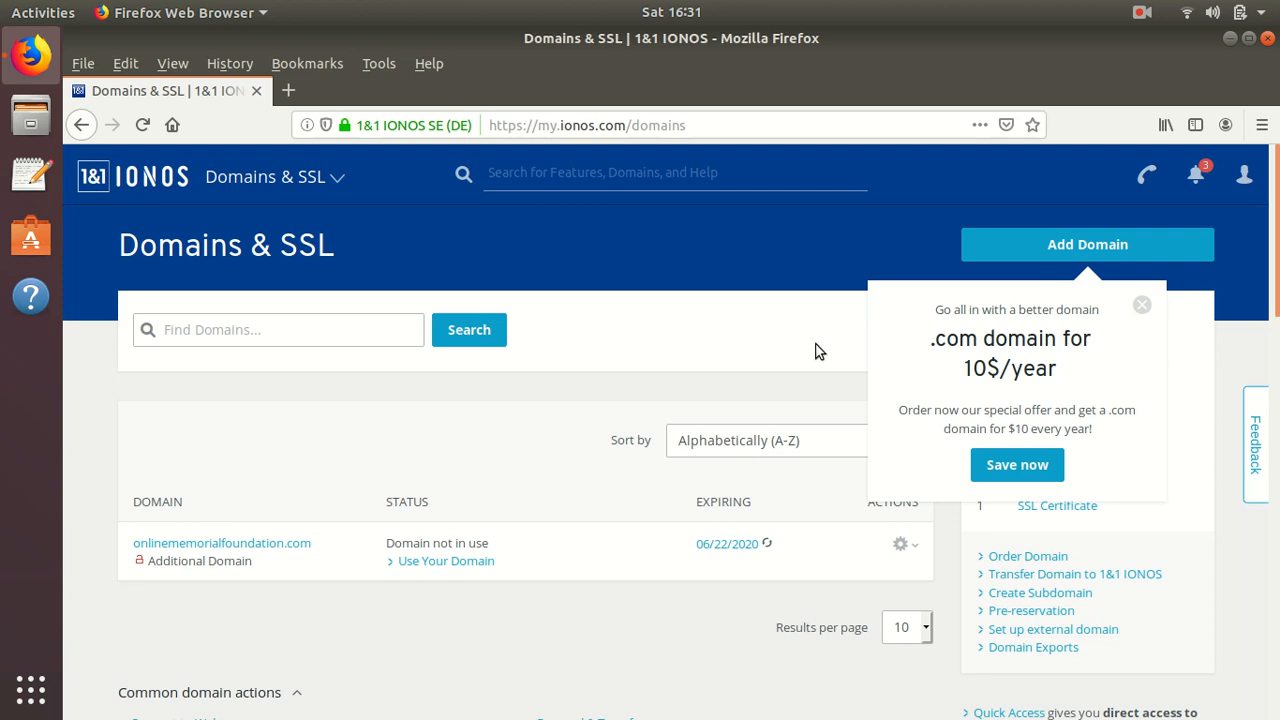
pyautogui.moveTo(852, 474)
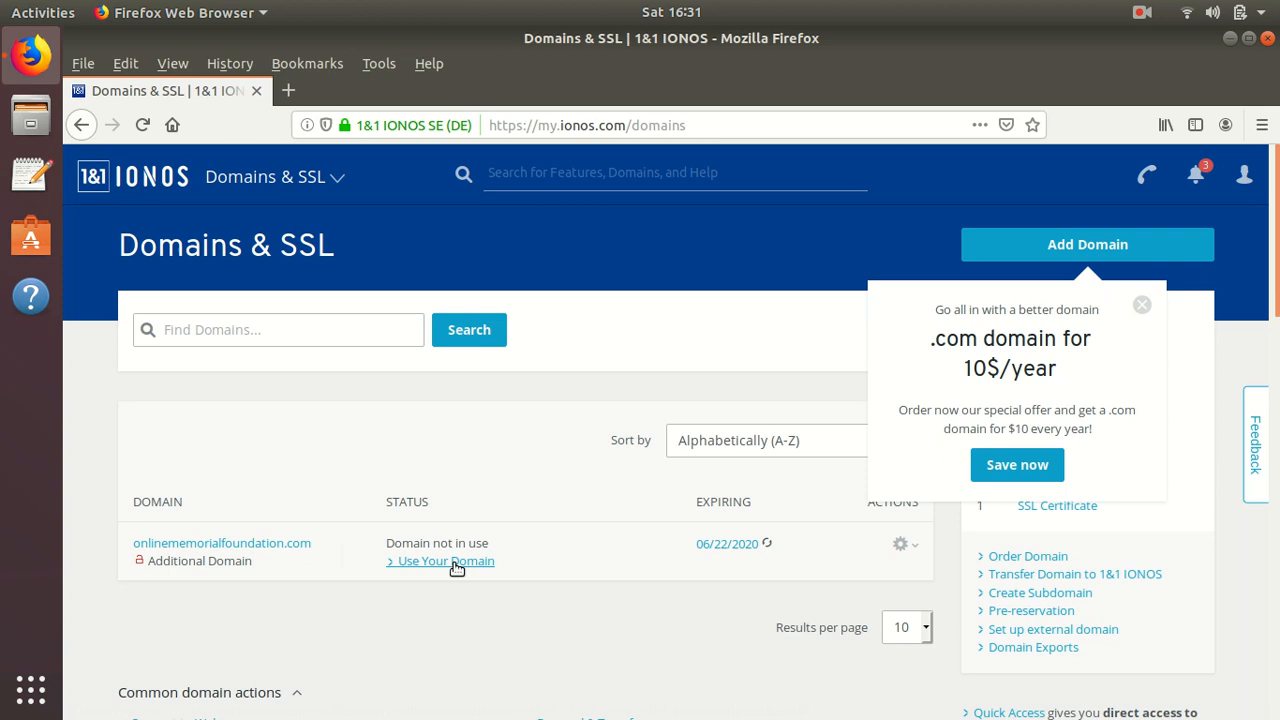
pyautogui.click(446, 561)
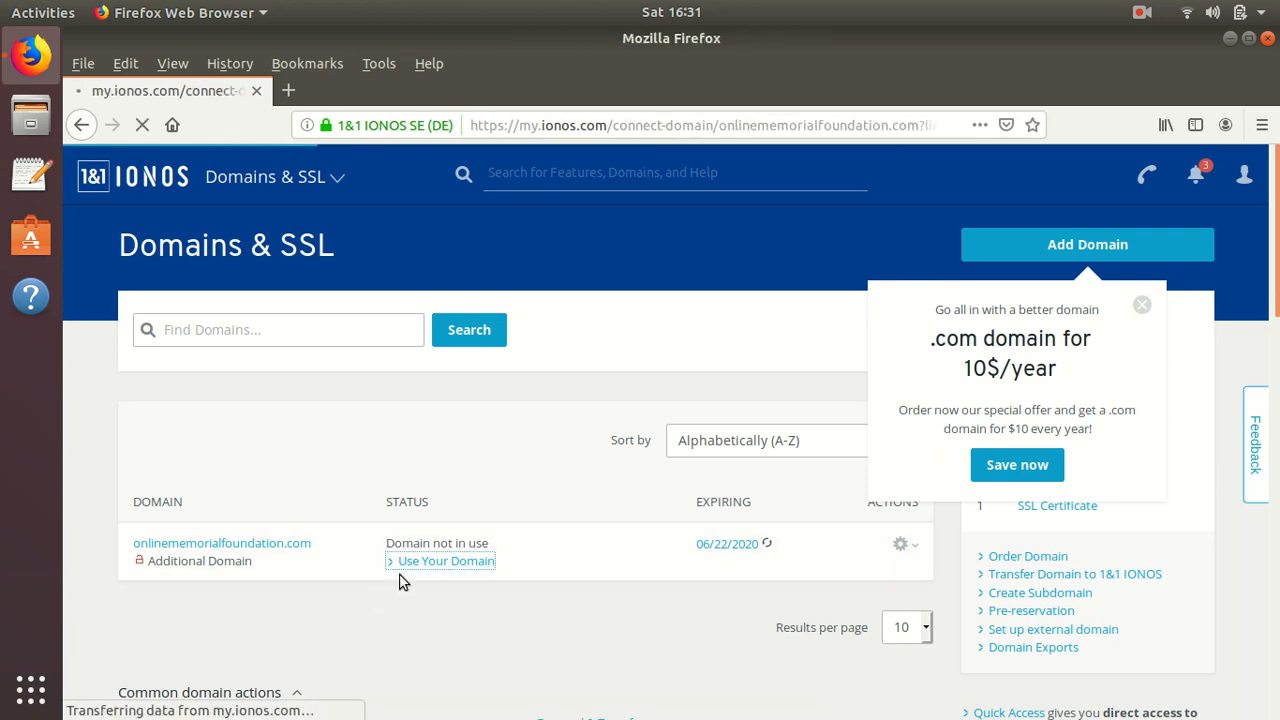
pyautogui.click(445, 560)
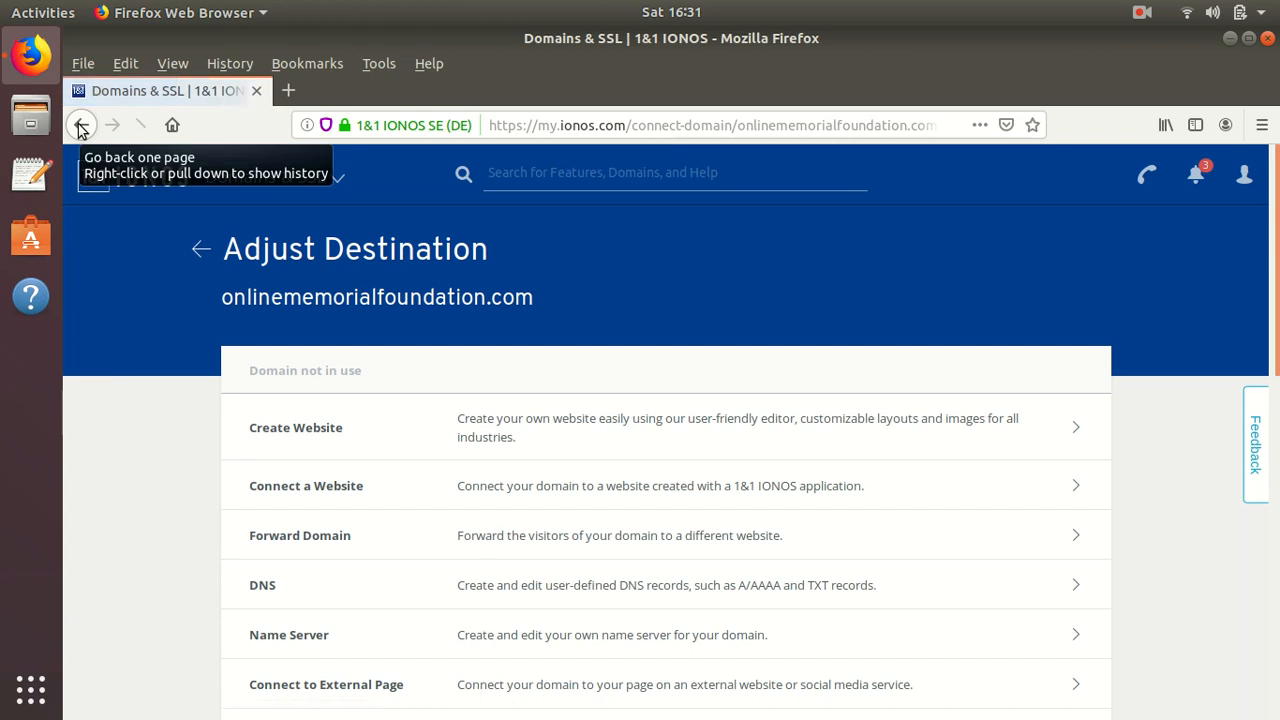
pyautogui.click(81, 124)
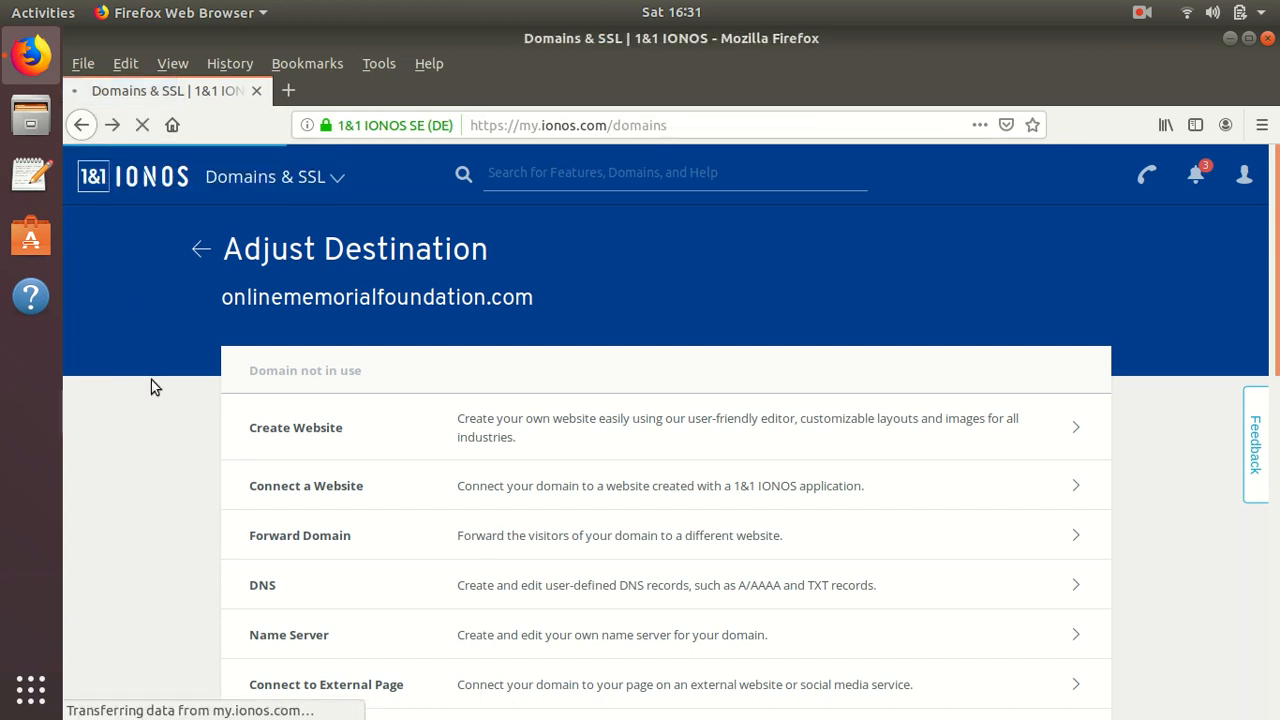
pyautogui.click(201, 249)
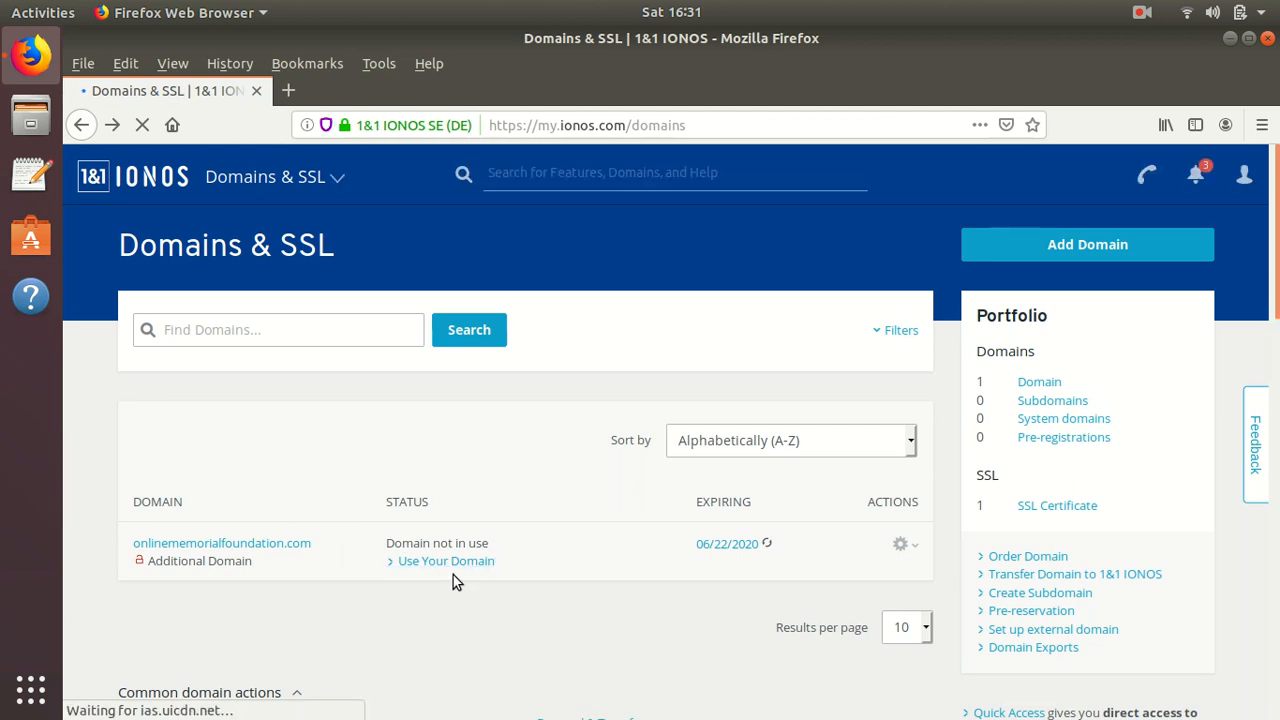
pyautogui.moveTo(865, 543)
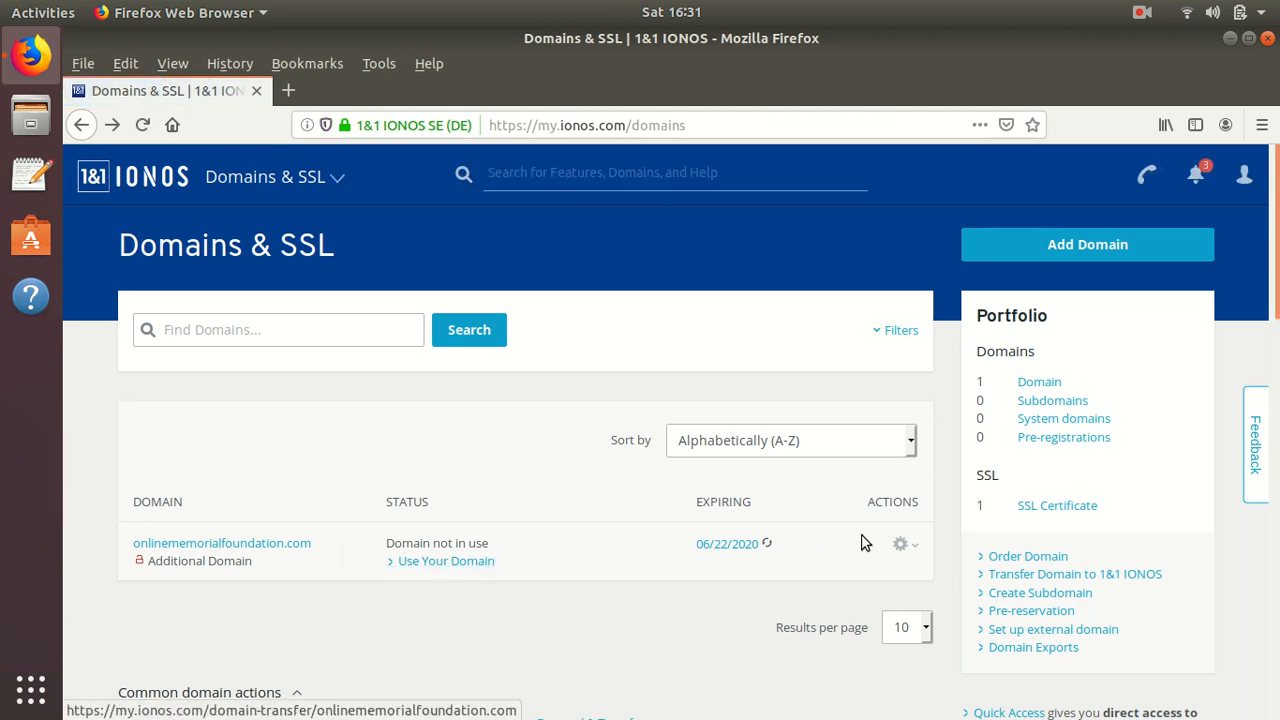
# Open the domain's Renewal & Transfer settings and choose 'Disable automatic renewal'.
pyautogui.click(899, 544)
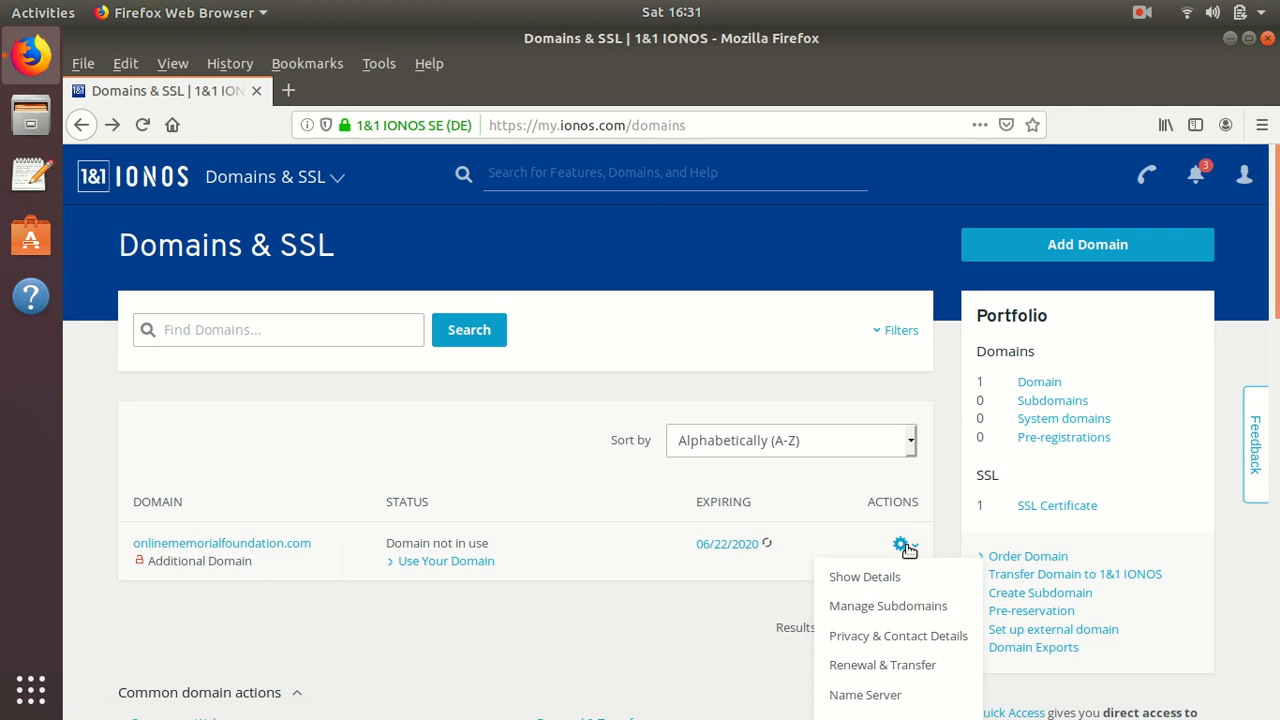
pyautogui.moveTo(882, 665)
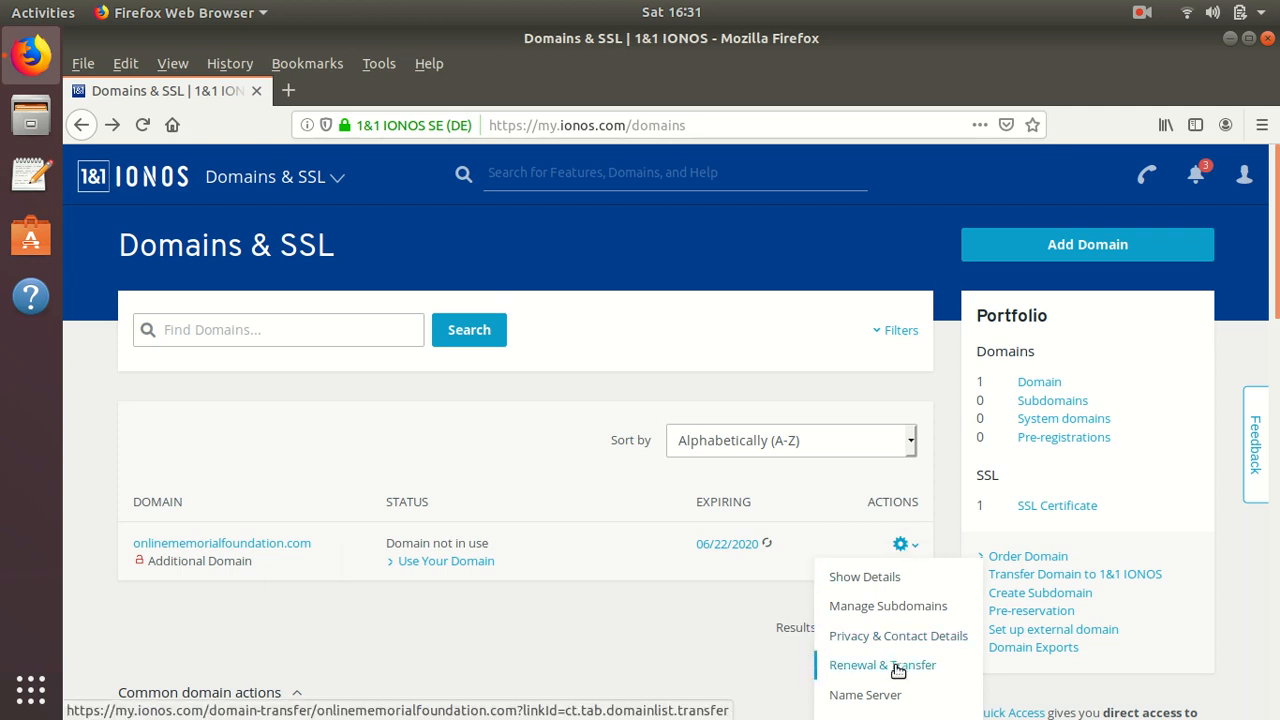
pyautogui.click(882, 665)
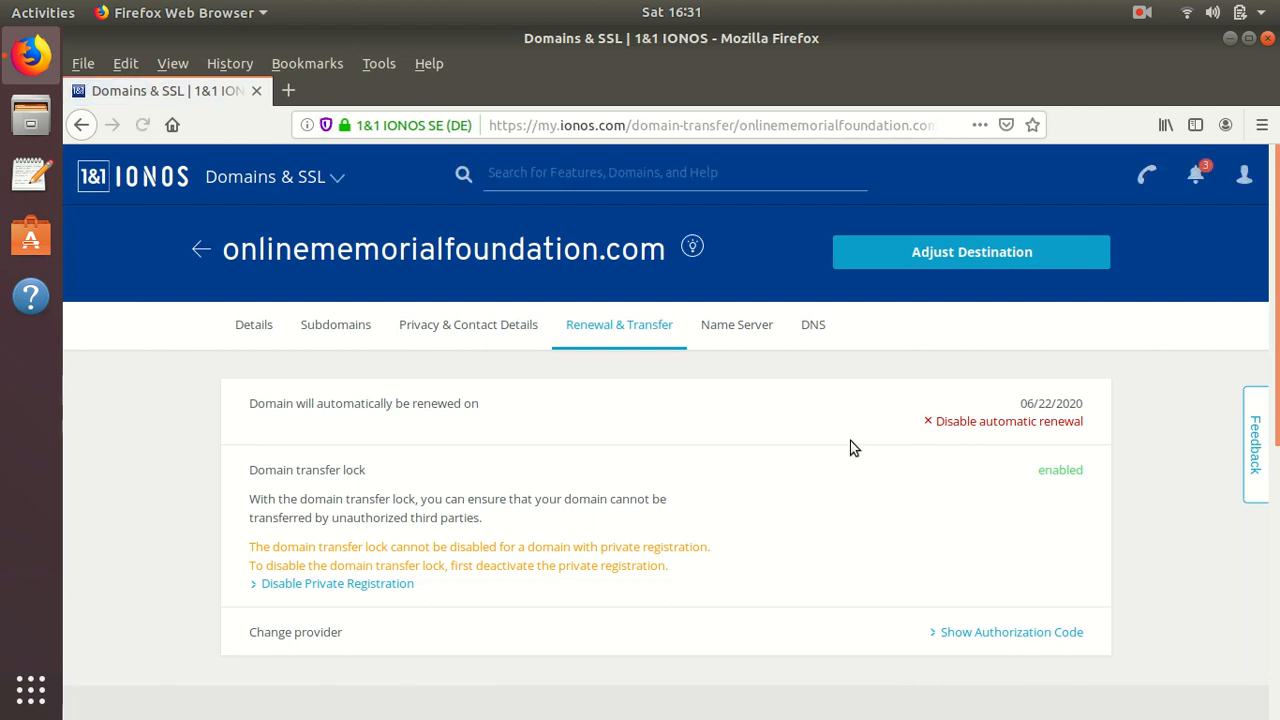
pyautogui.moveTo(910, 428)
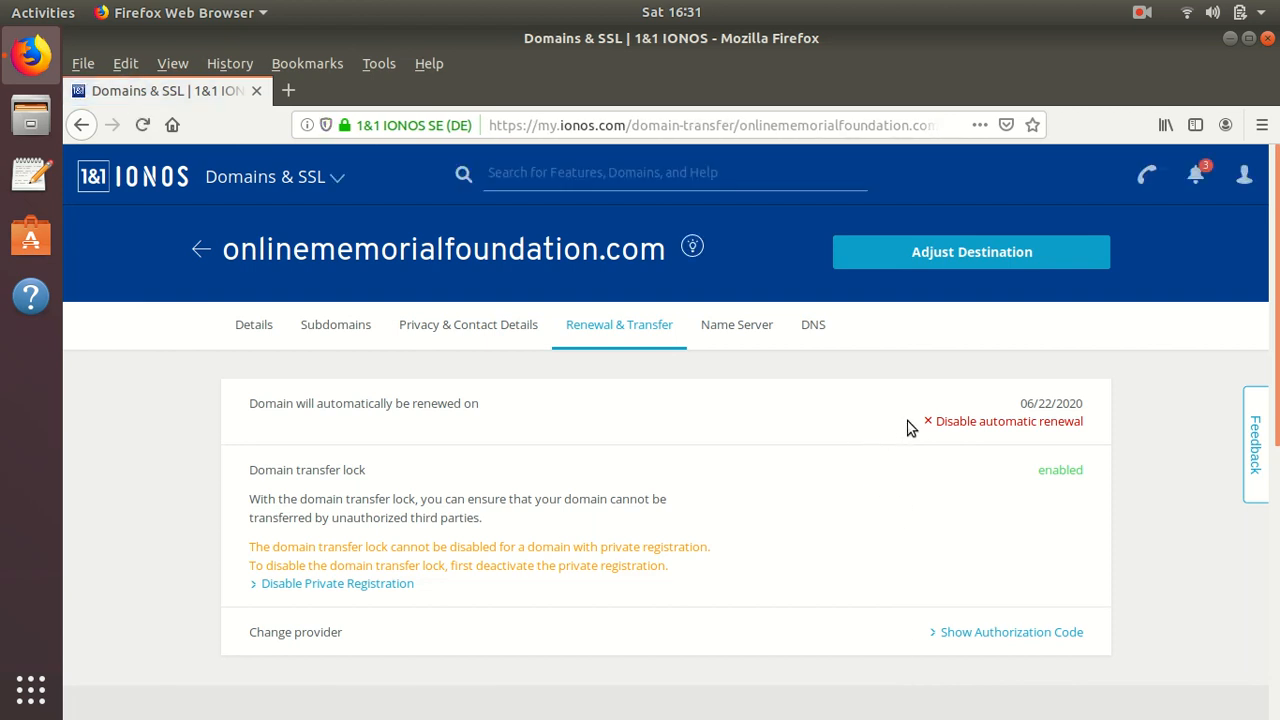
pyautogui.moveTo(1008, 421)
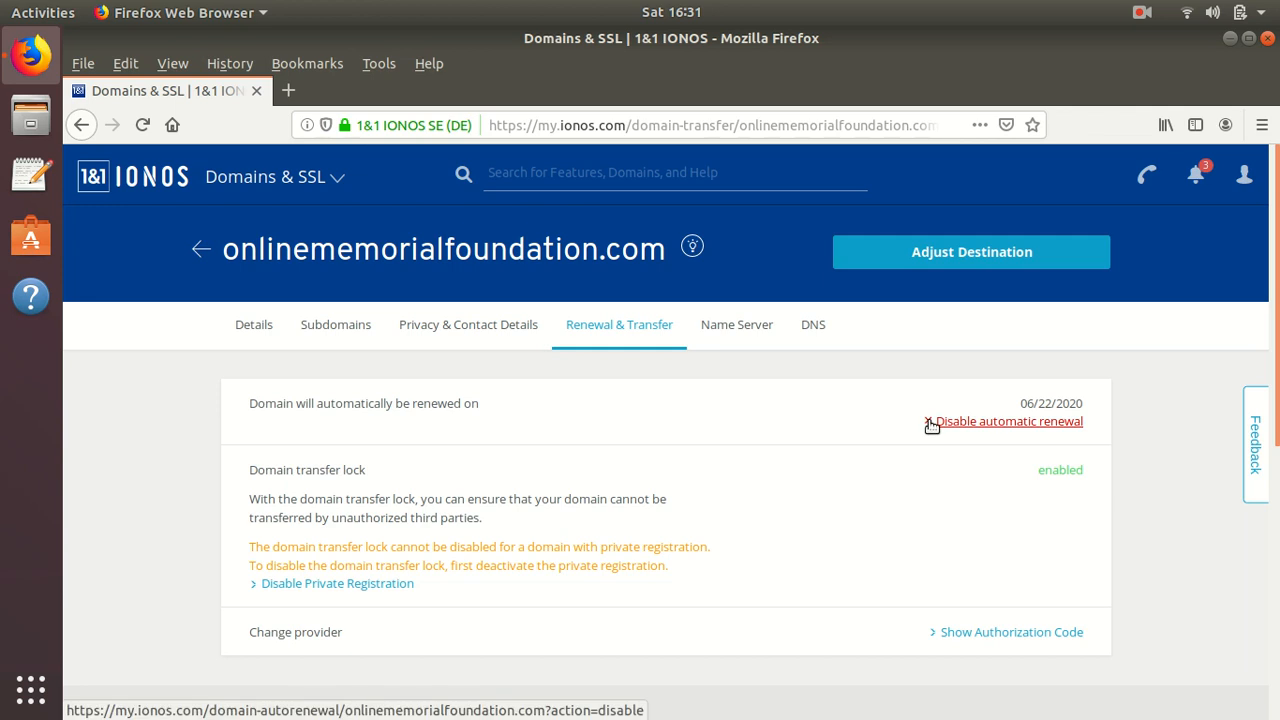
pyautogui.click(1008, 421)
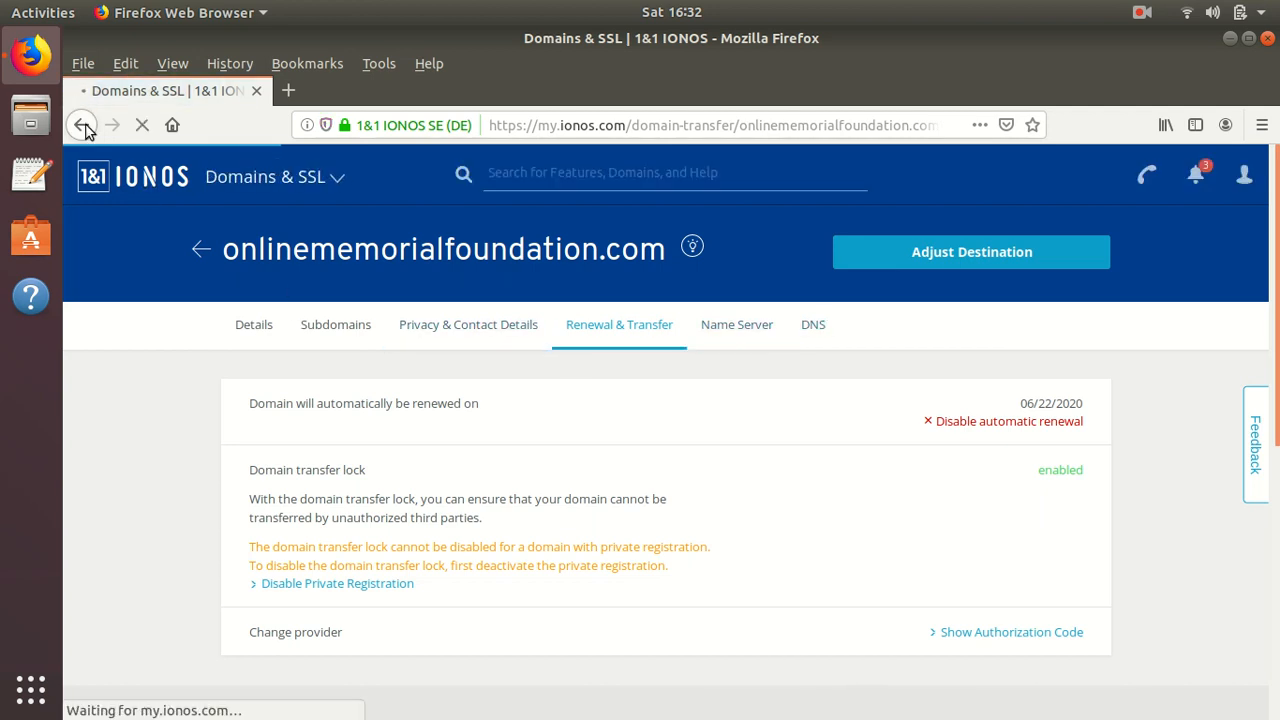
# Open the domain's Name Server settings via 'Use Your Domain' and pick custom name servers.
pyautogui.click(82, 125)
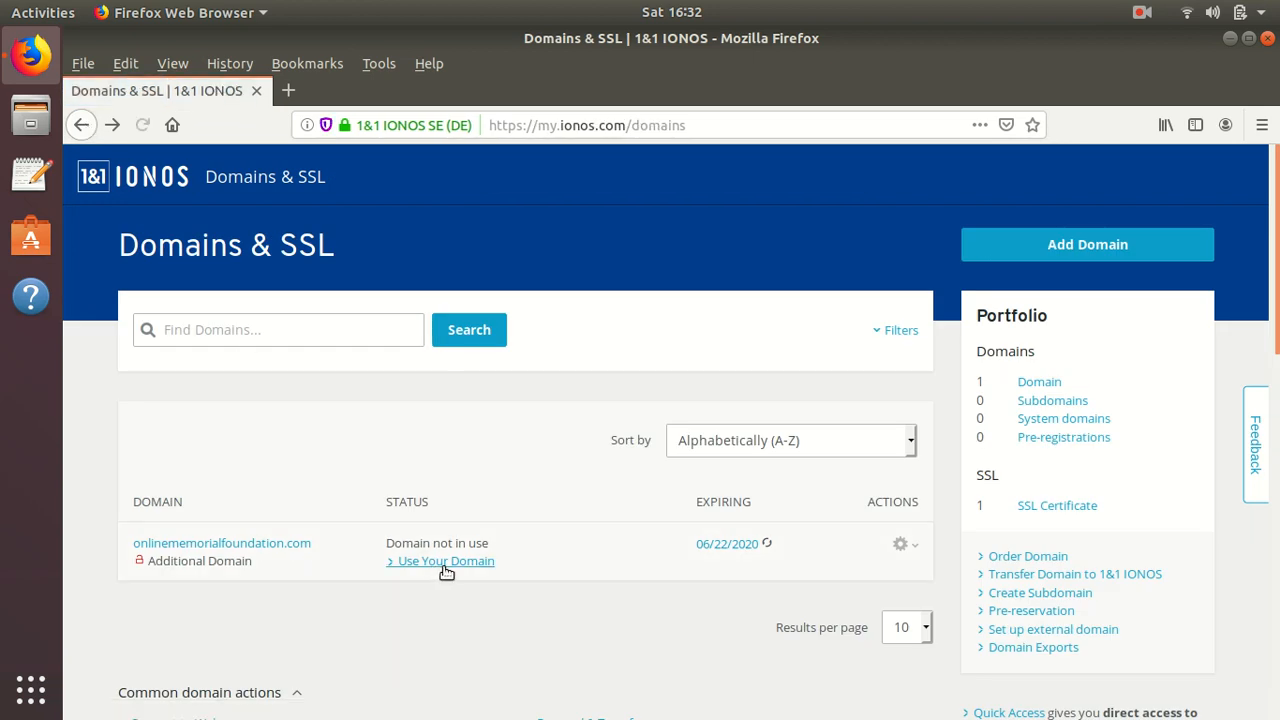
pyautogui.click(445, 560)
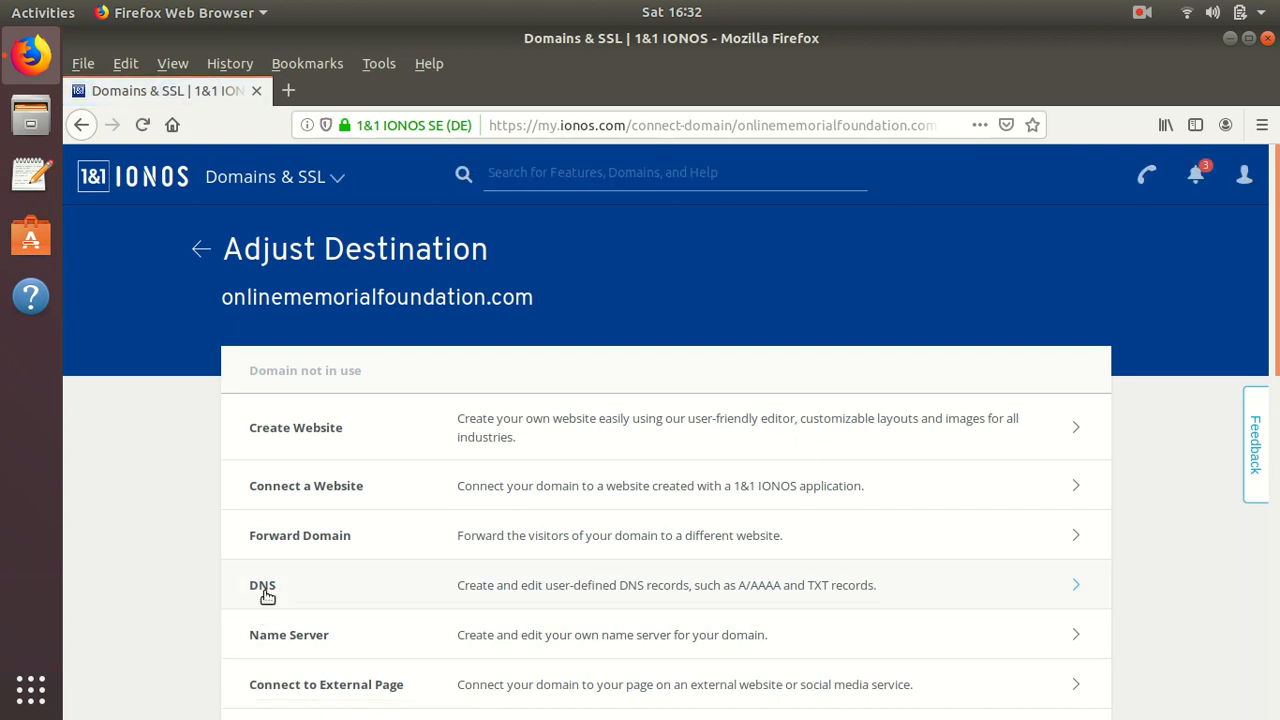
pyautogui.moveTo(281, 644)
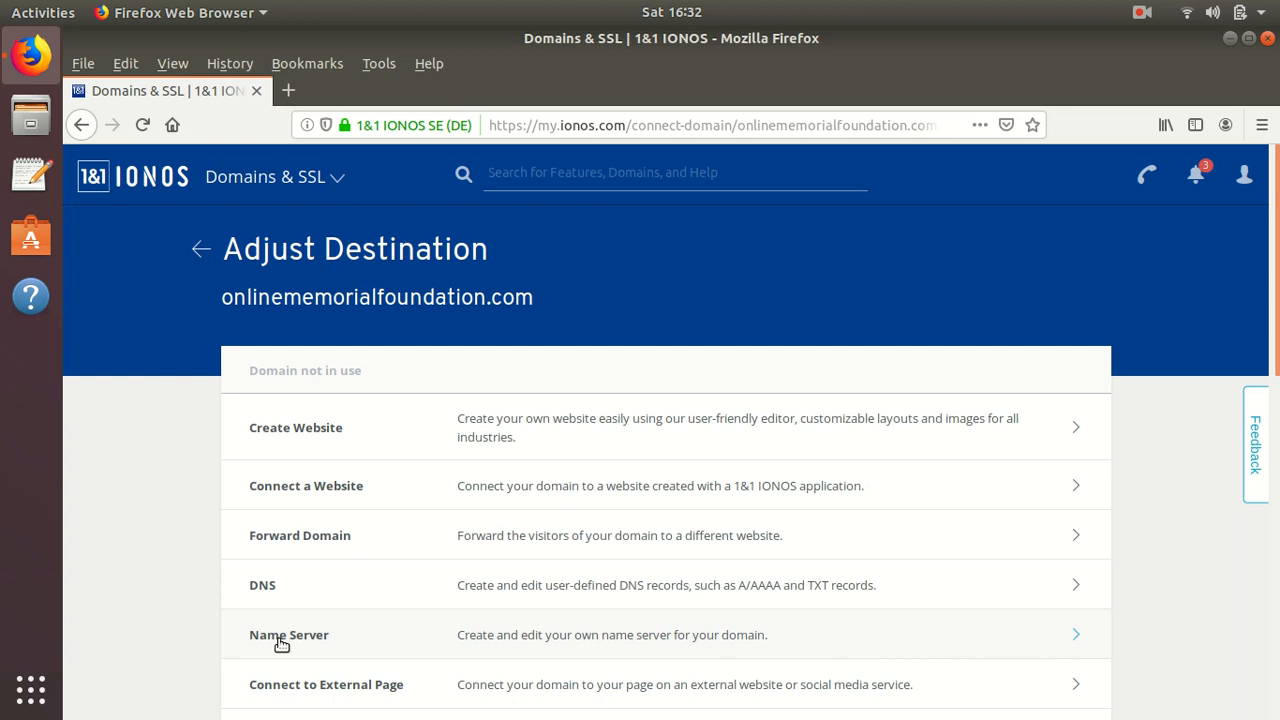
pyautogui.click(288, 635)
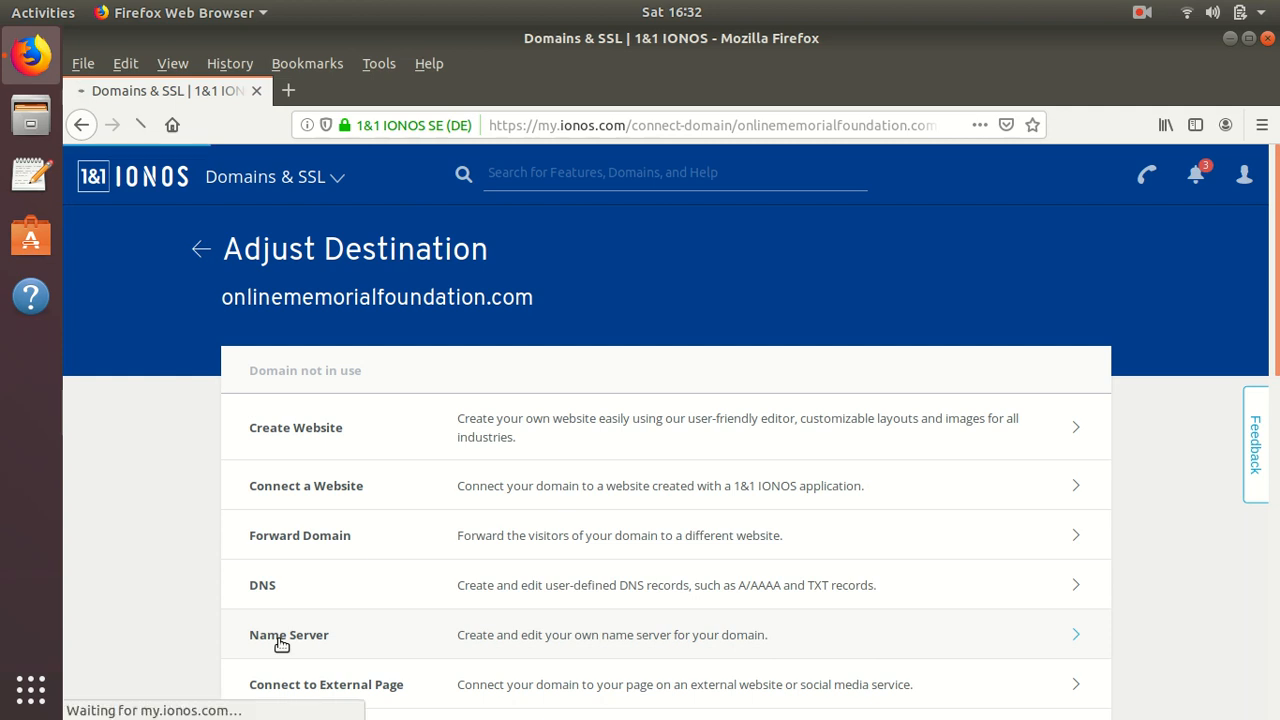
pyautogui.click(289, 635)
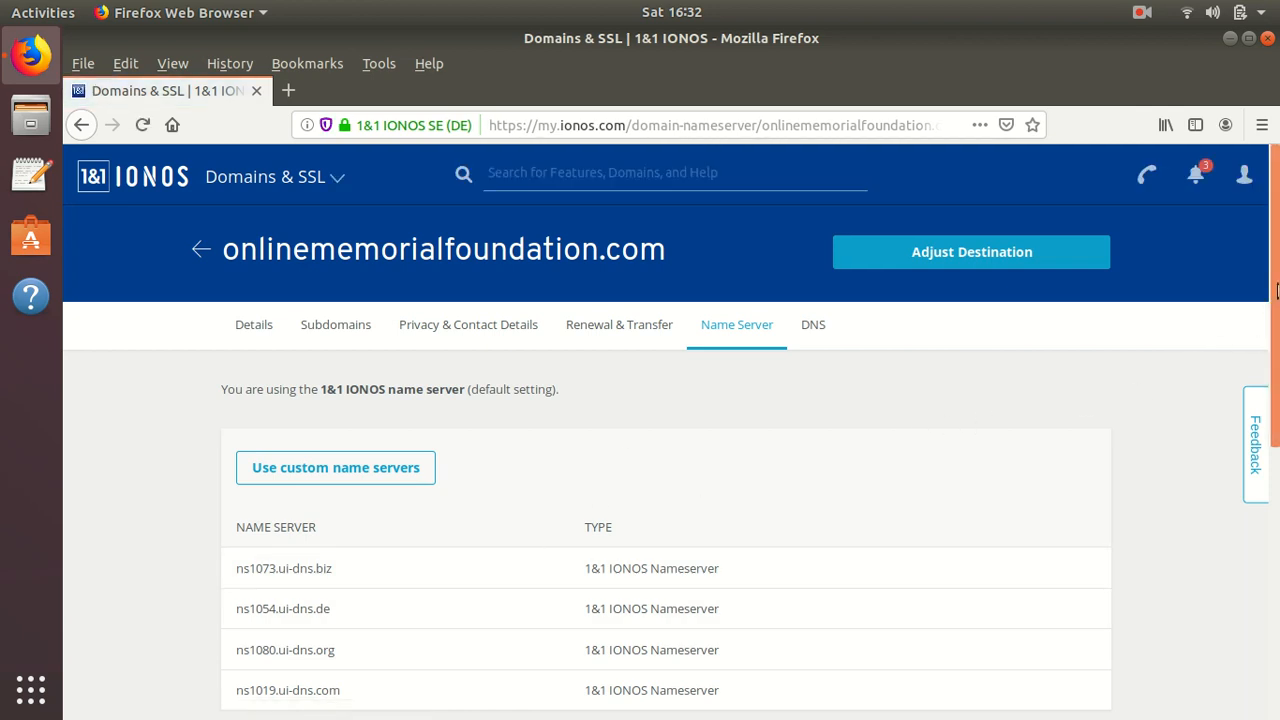
pyautogui.scroll(-3)
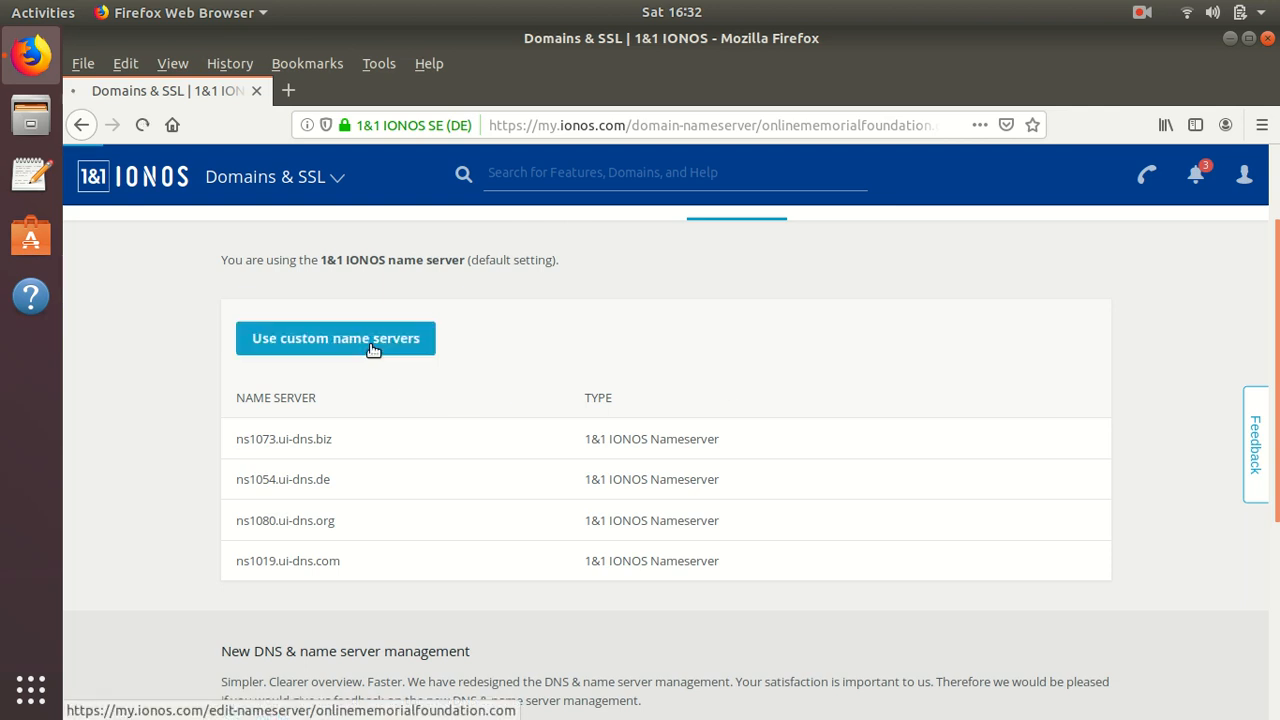
pyautogui.click(336, 338)
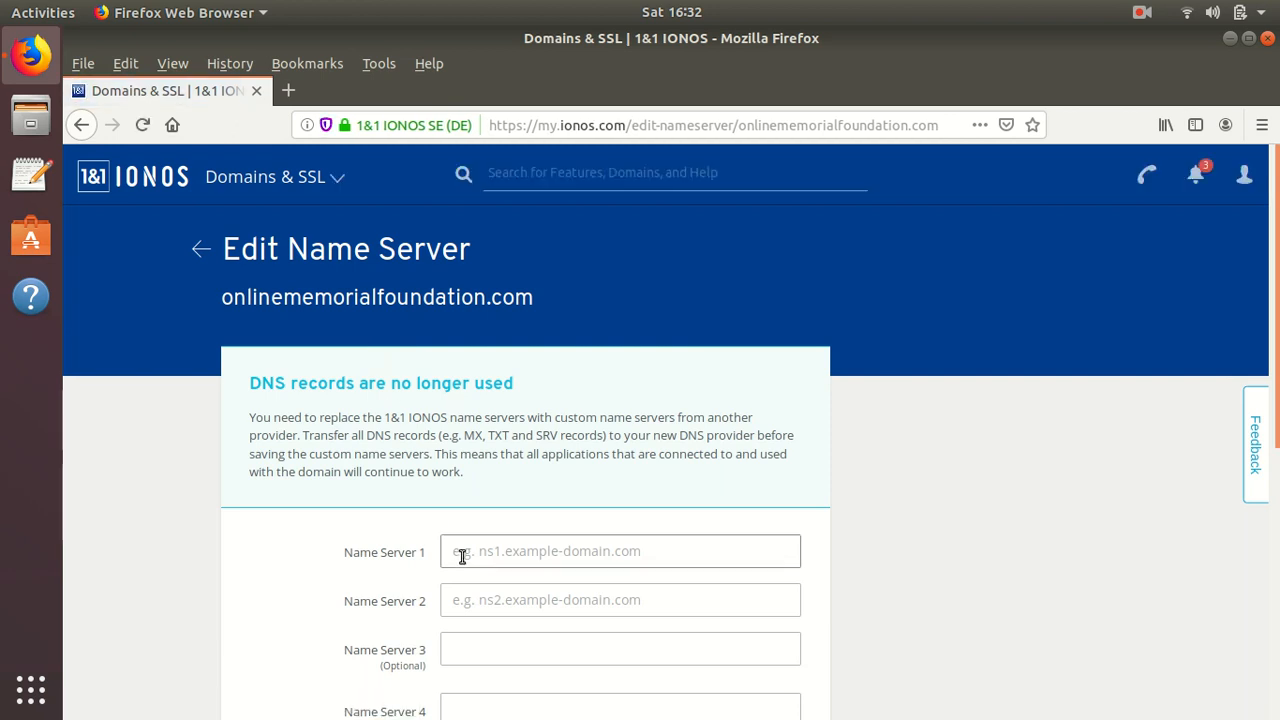
# Enter ns1.digitalocean.com and ns3.digitalocean.com as custom name servers and save.
pyautogui.click(620, 551)
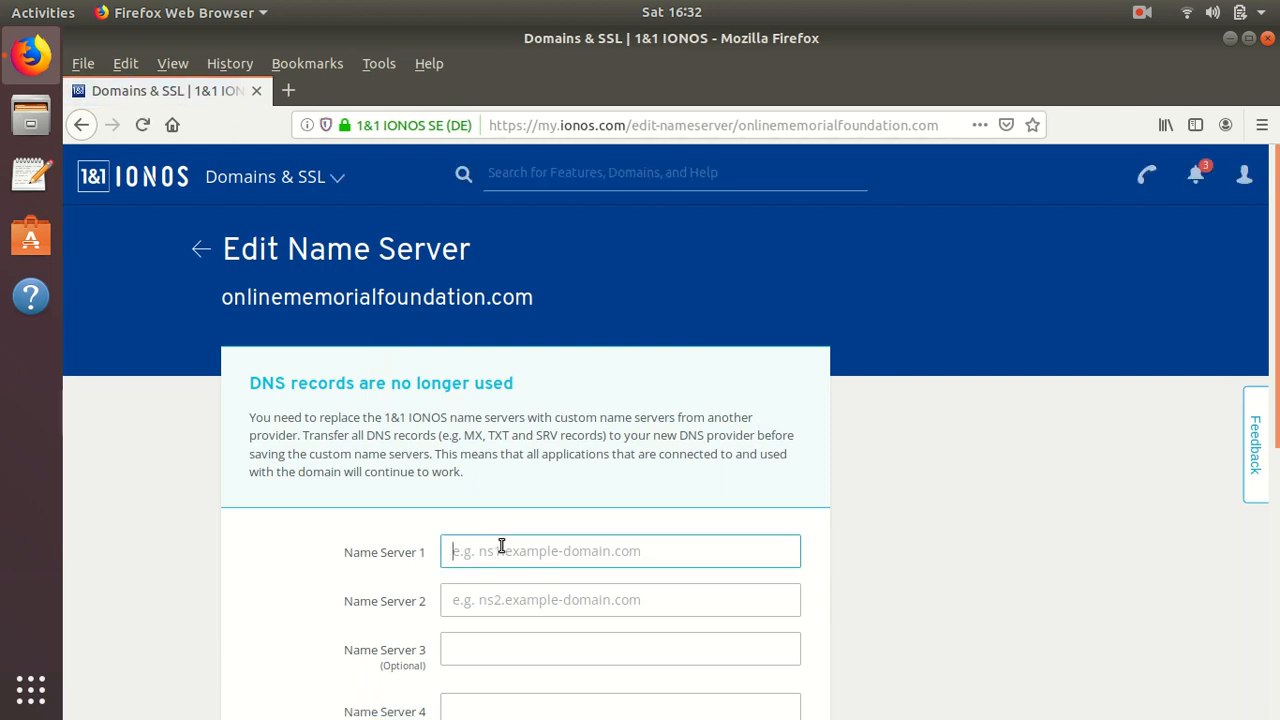
pyautogui.click(620, 551)
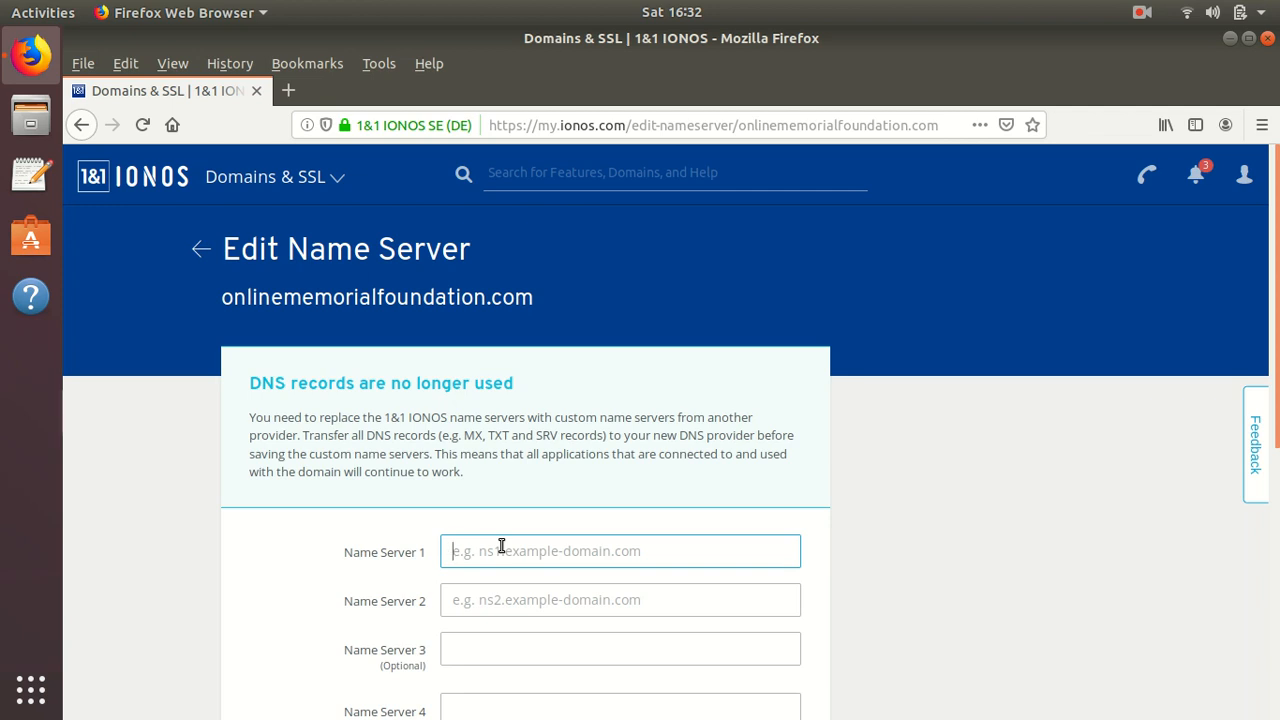
pyautogui.moveTo(324, 576)
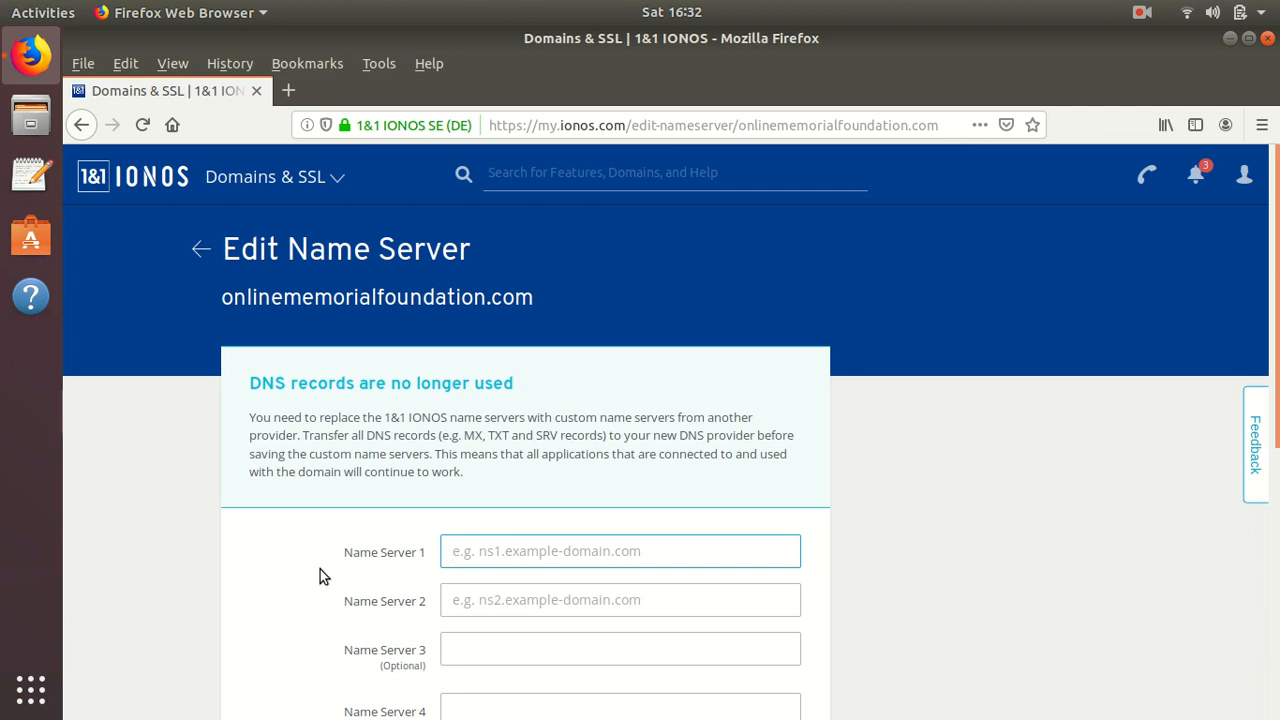
pyautogui.moveTo(280, 585)
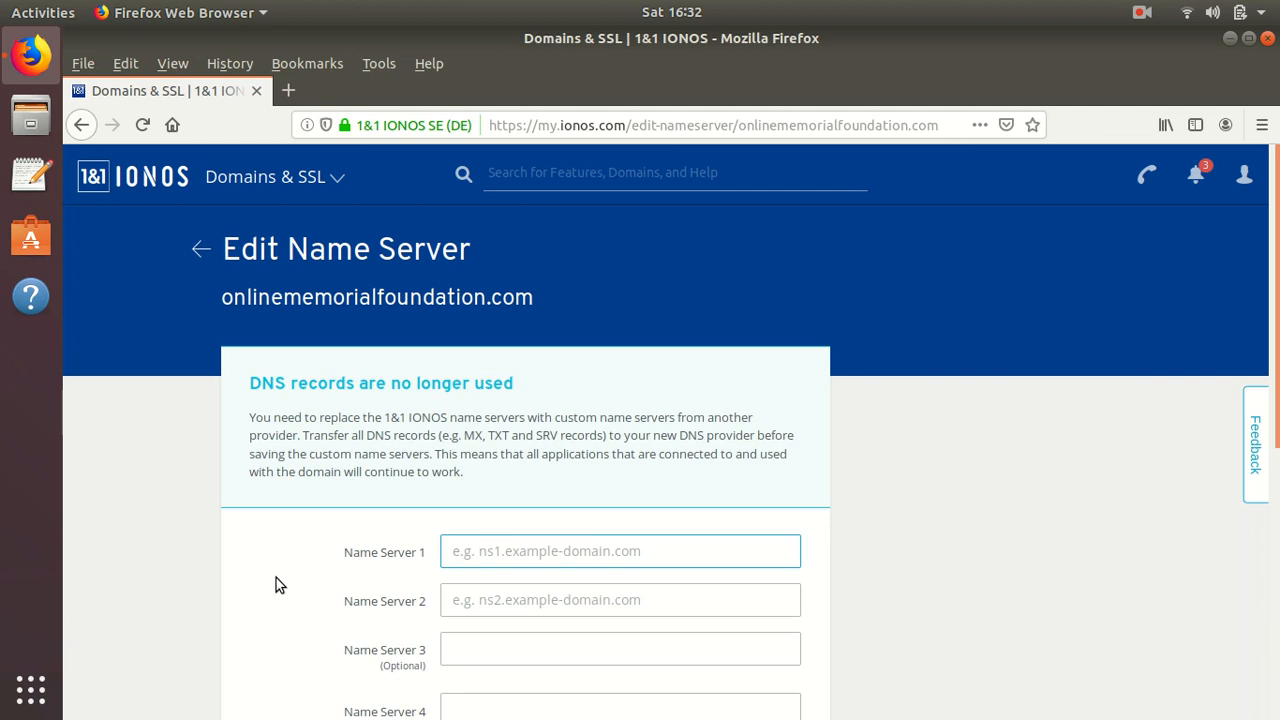
pyautogui.write('ns1.digitaloc')
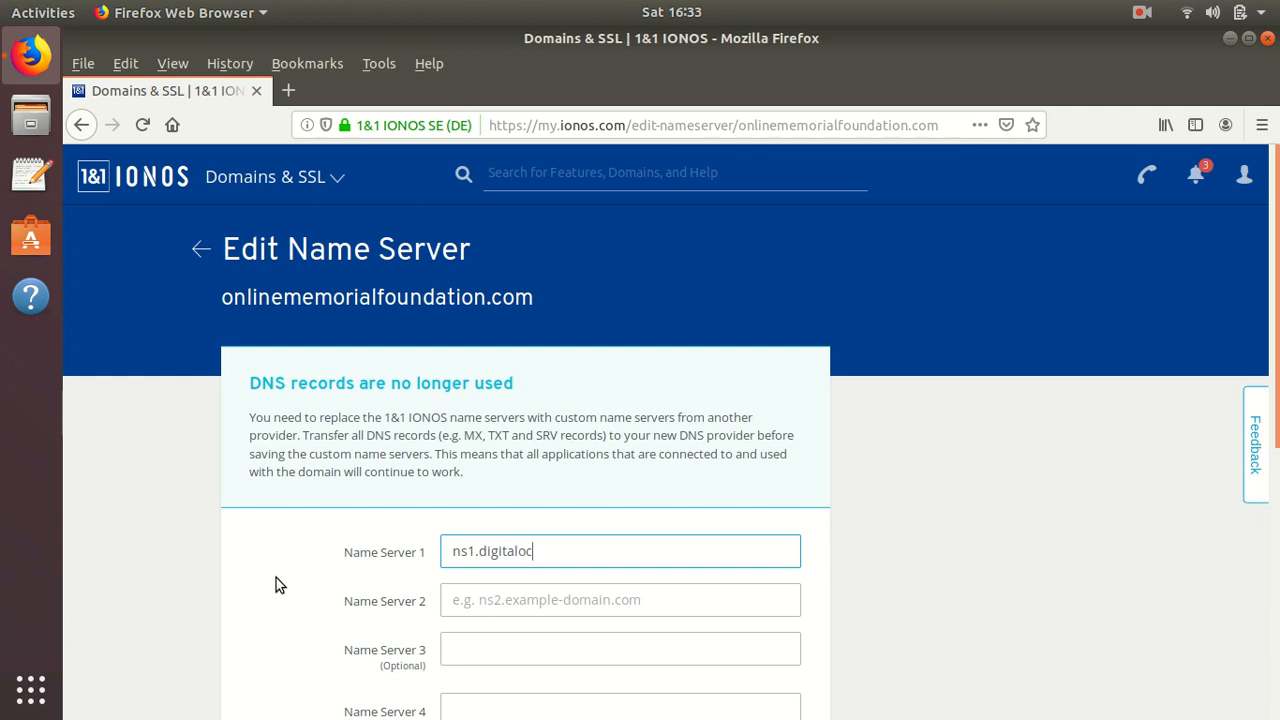
pyautogui.write('n')
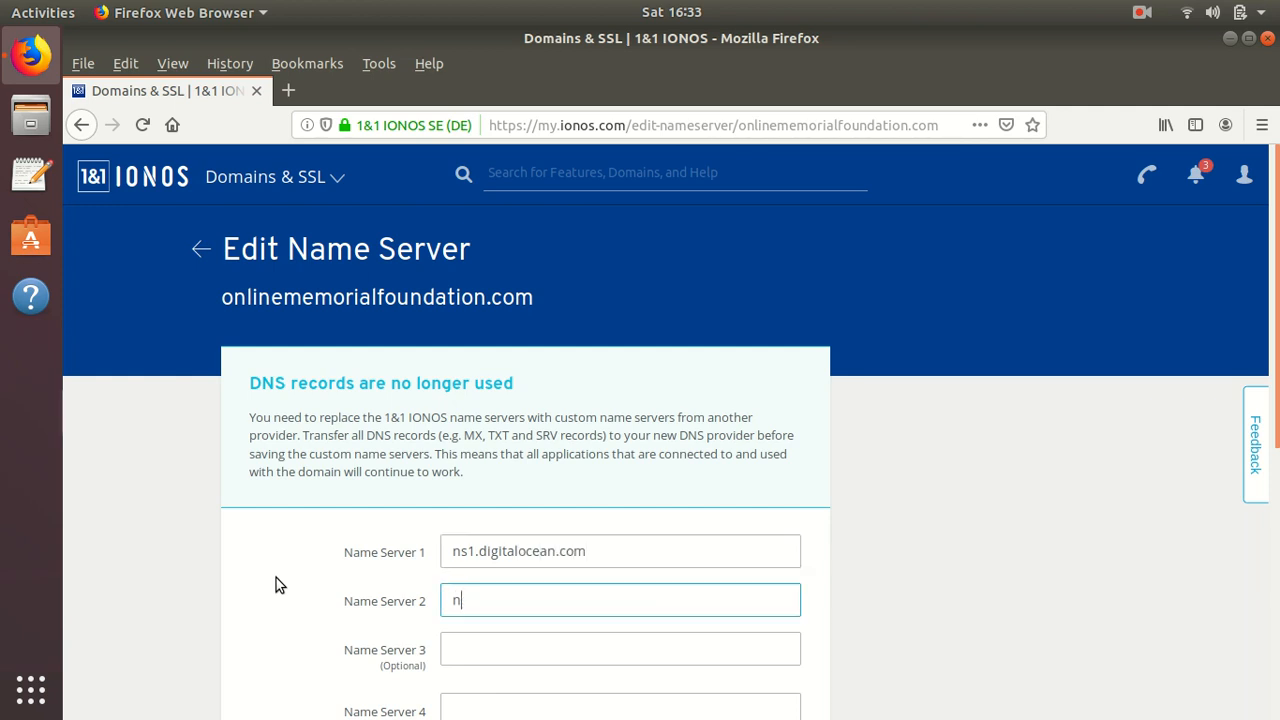
pyautogui.write('s3.digitalocean.com')
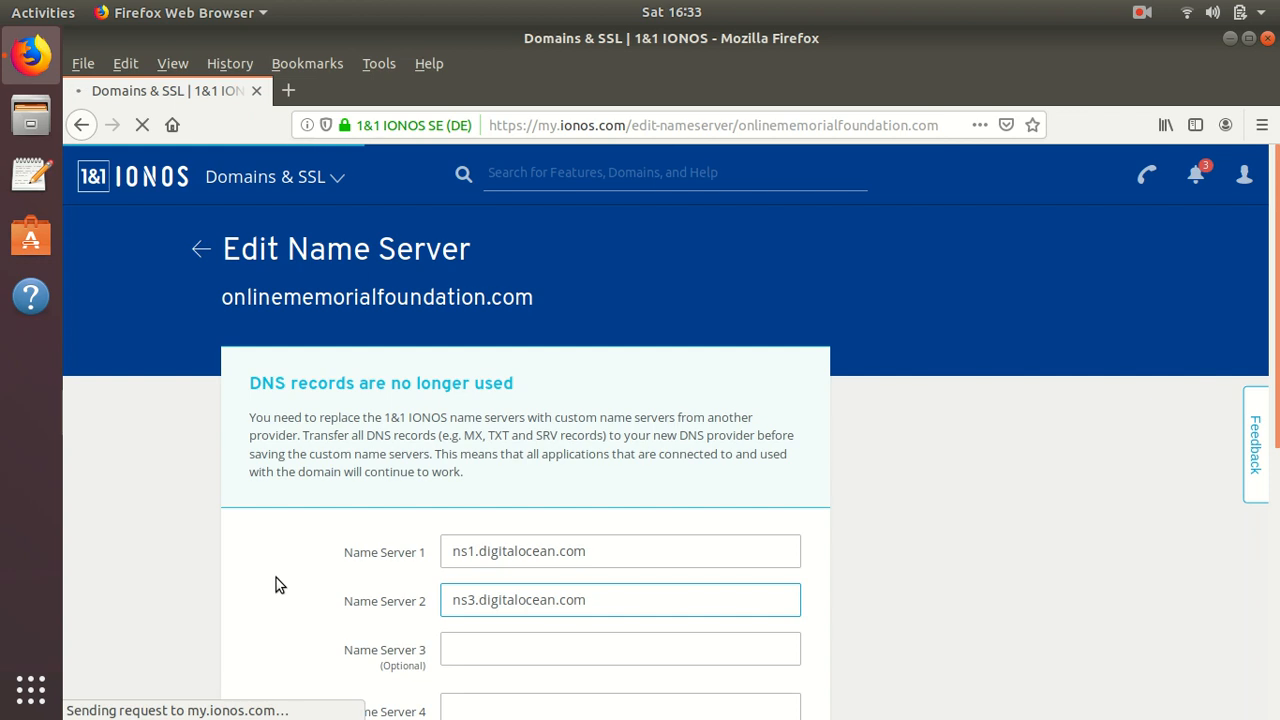
pyautogui.click(620, 599)
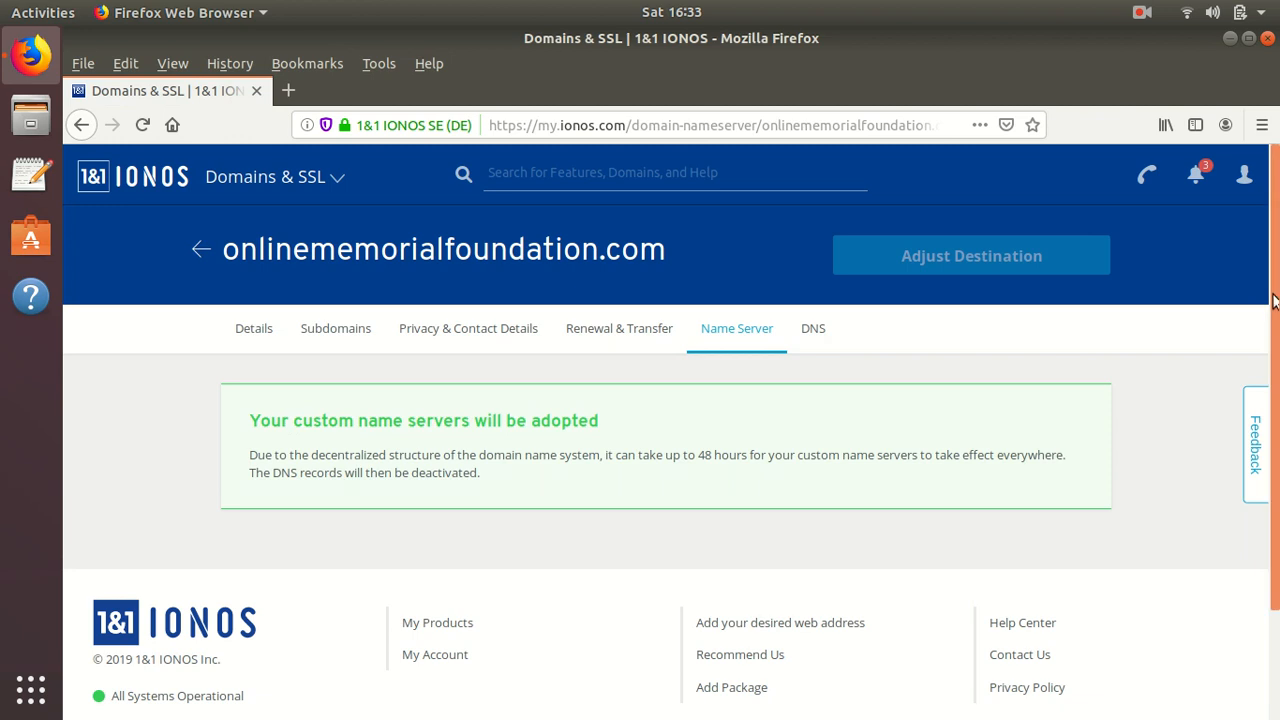
# Fill Name Server 1–3 with ns1, ns2 and ns3.digitalocean.com and save.
pyautogui.scroll(-3)
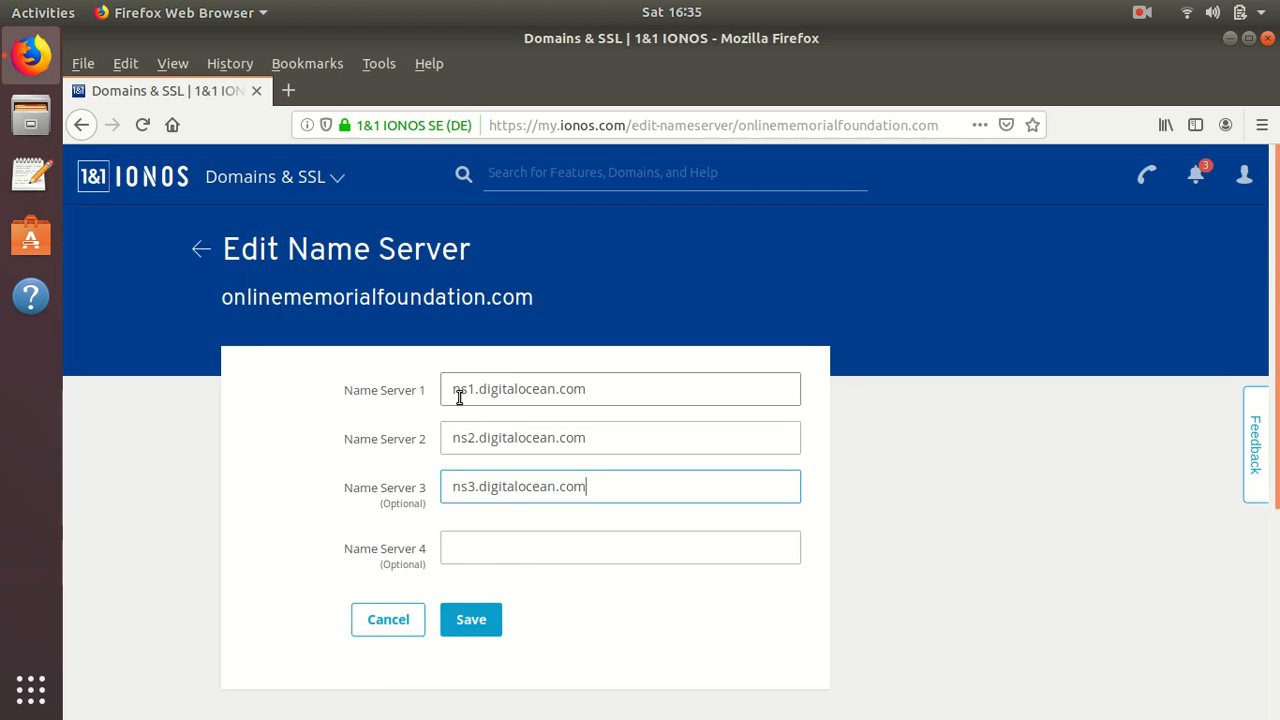
pyautogui.moveTo(553, 486)
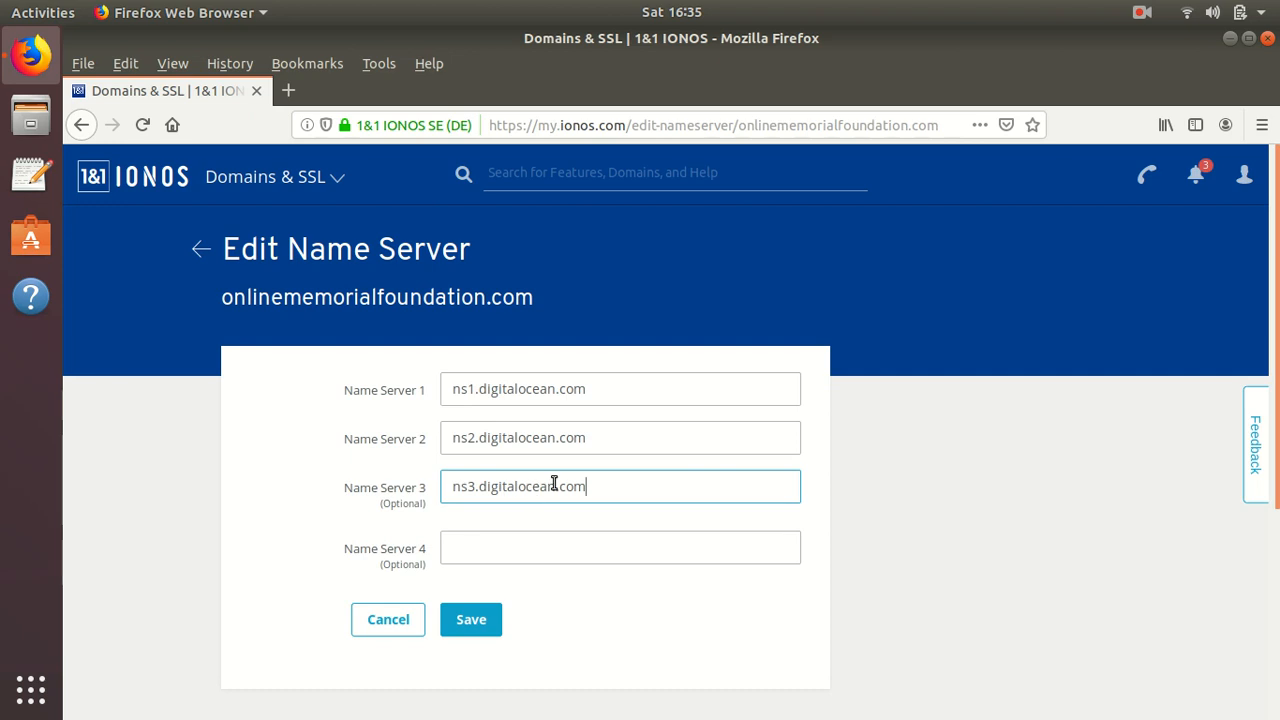
pyautogui.moveTo(598, 519)
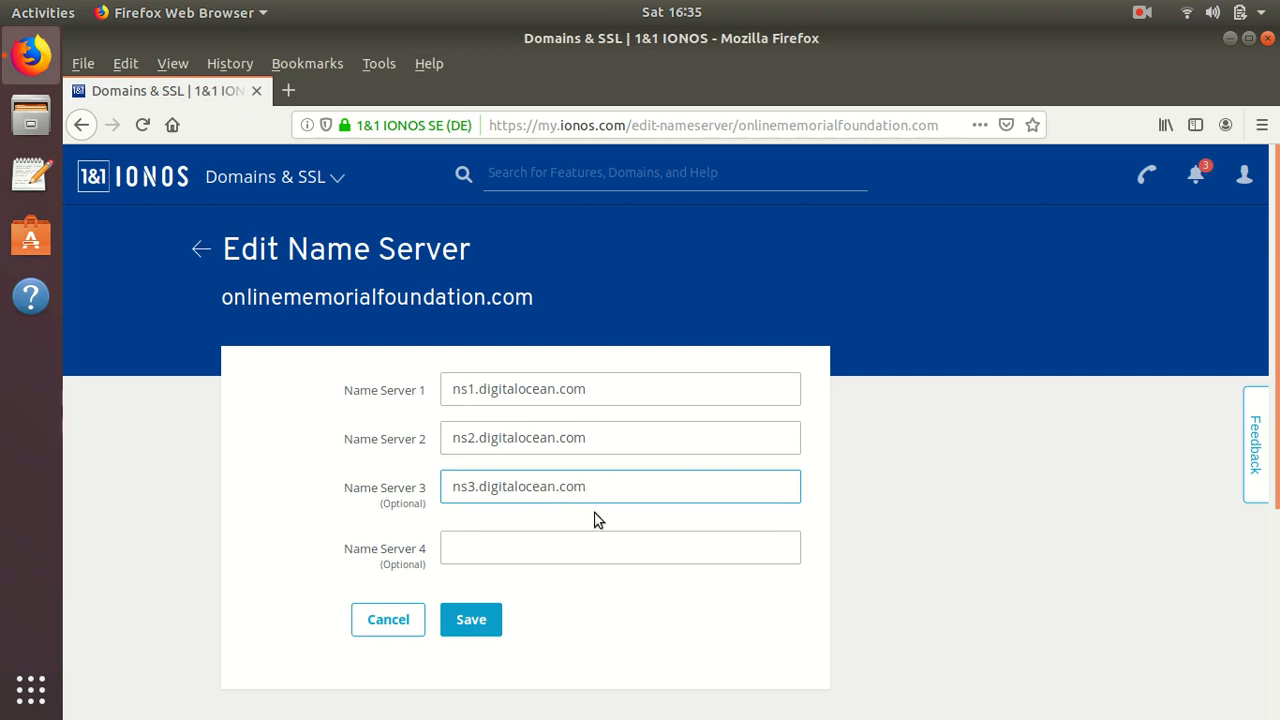
pyautogui.click(471, 619)
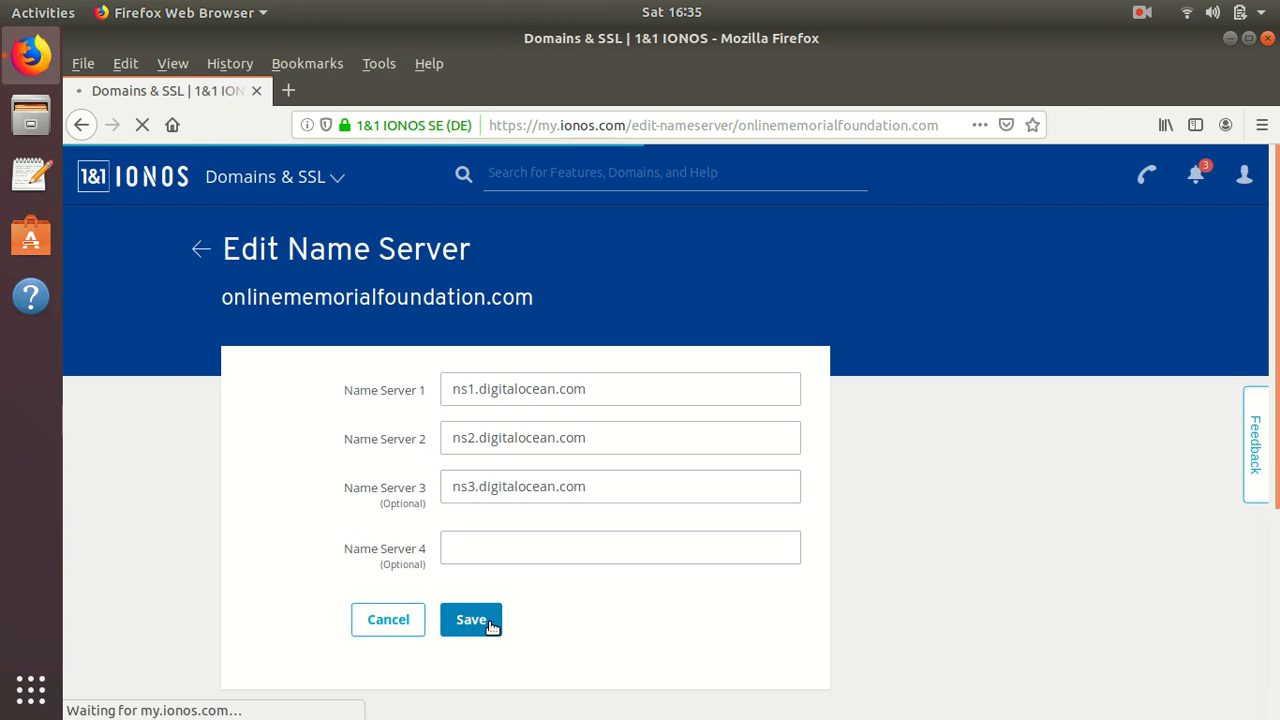
pyautogui.click(471, 619)
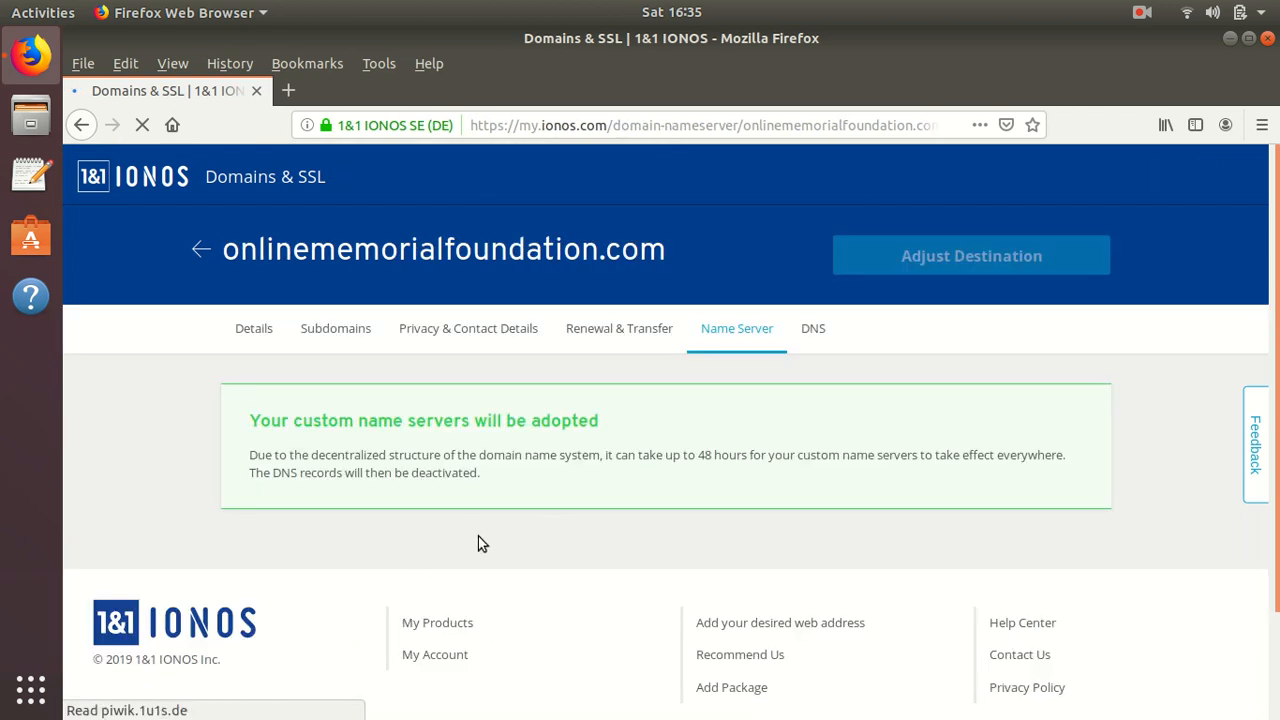